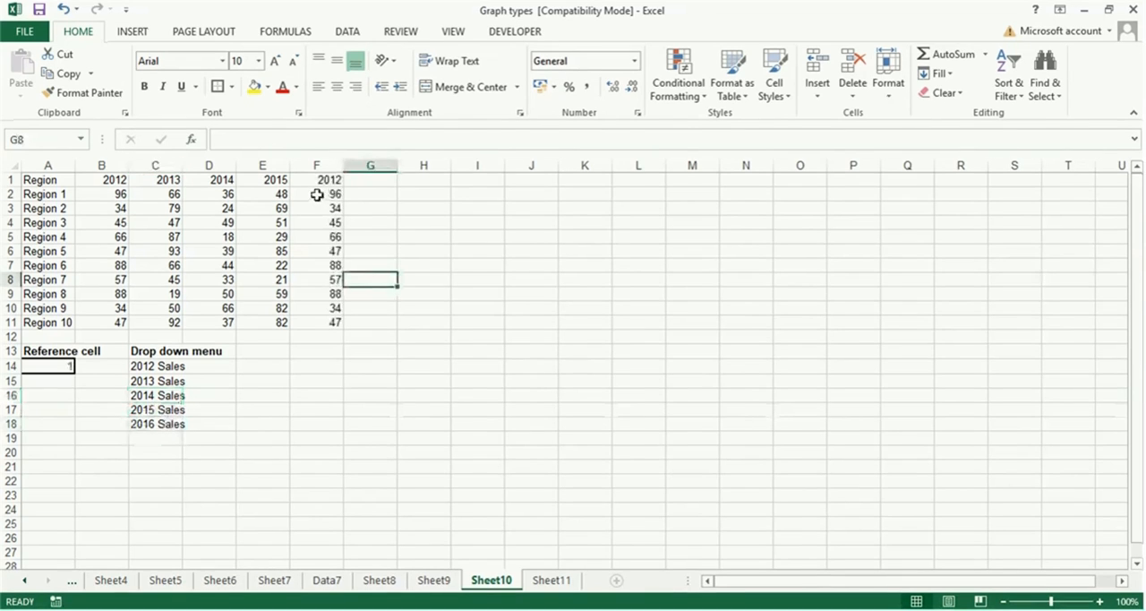
Step: Insert a clustered column chart of the 2012 values in F2:F11
left_click_drag(315, 193, 315, 308)
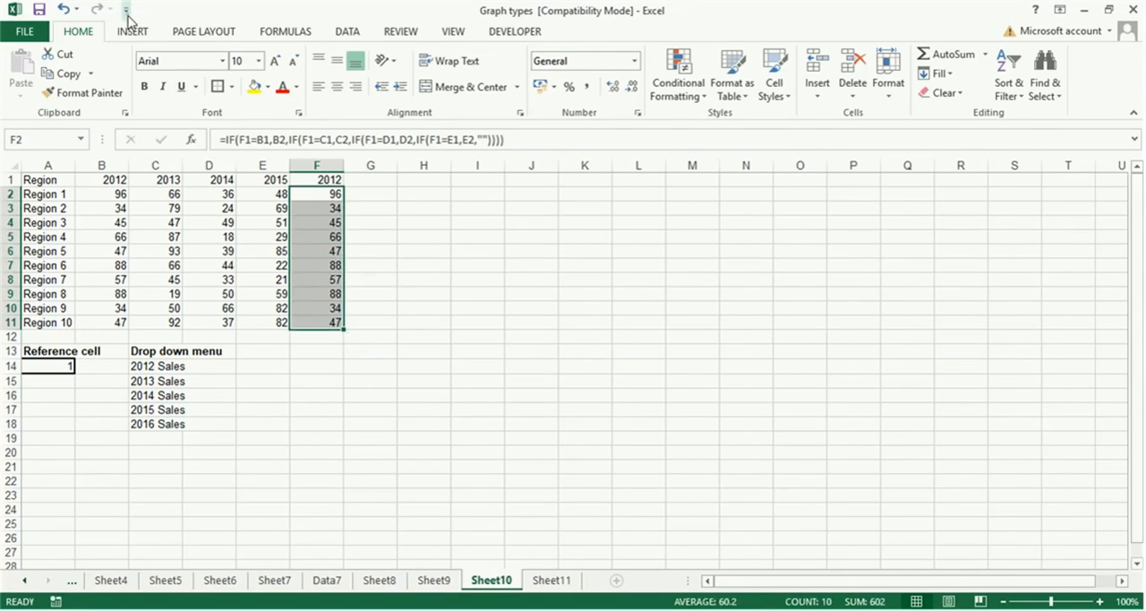
left_click(132, 31)
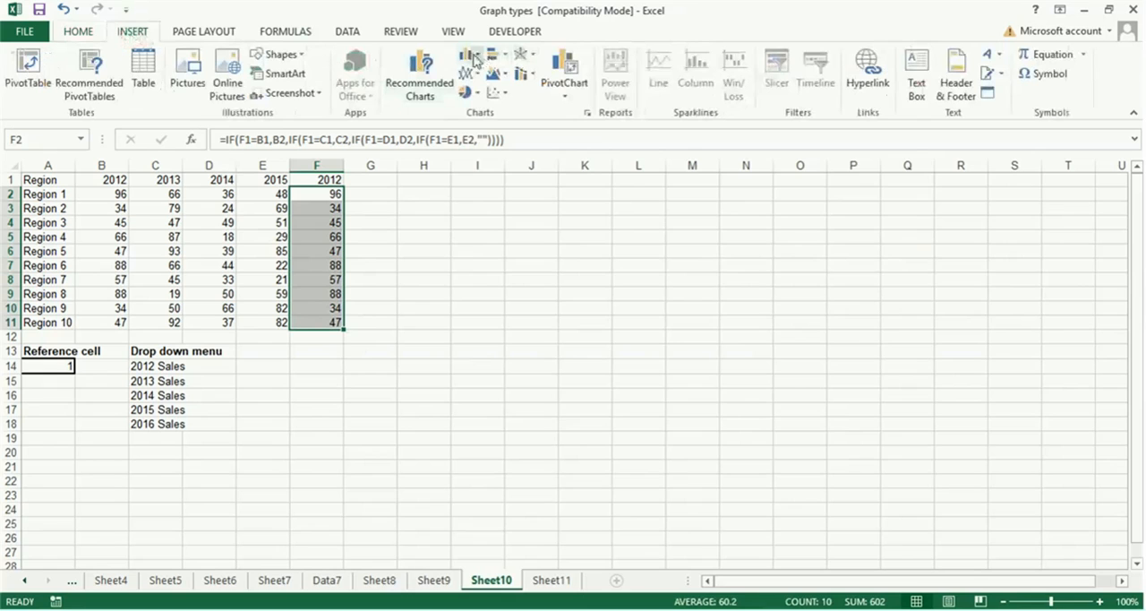
left_click(469, 55)
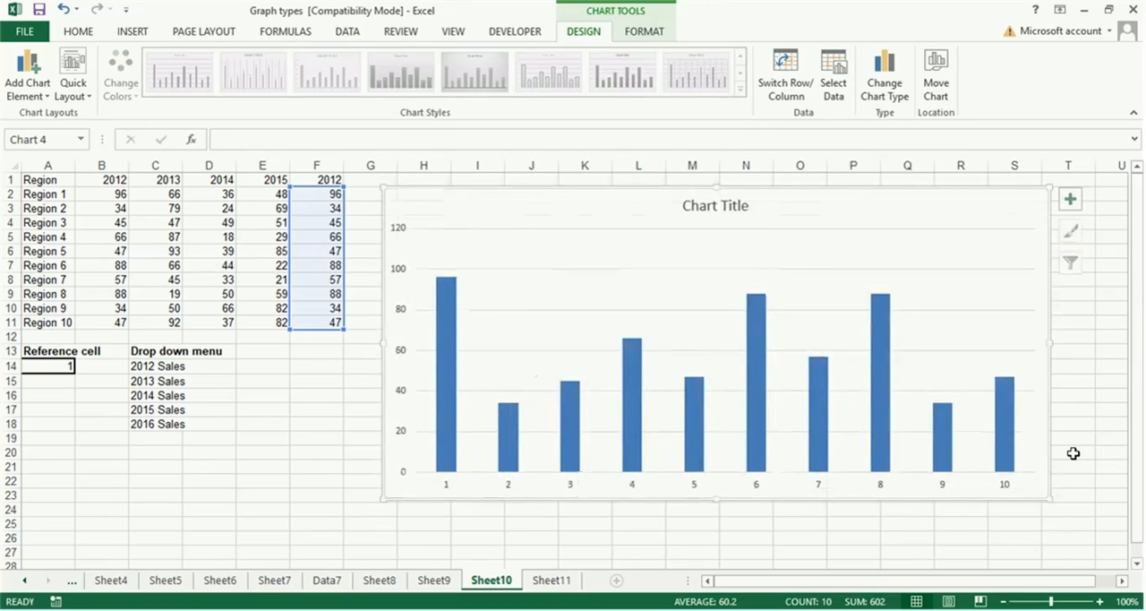
mouse_move(706, 188)
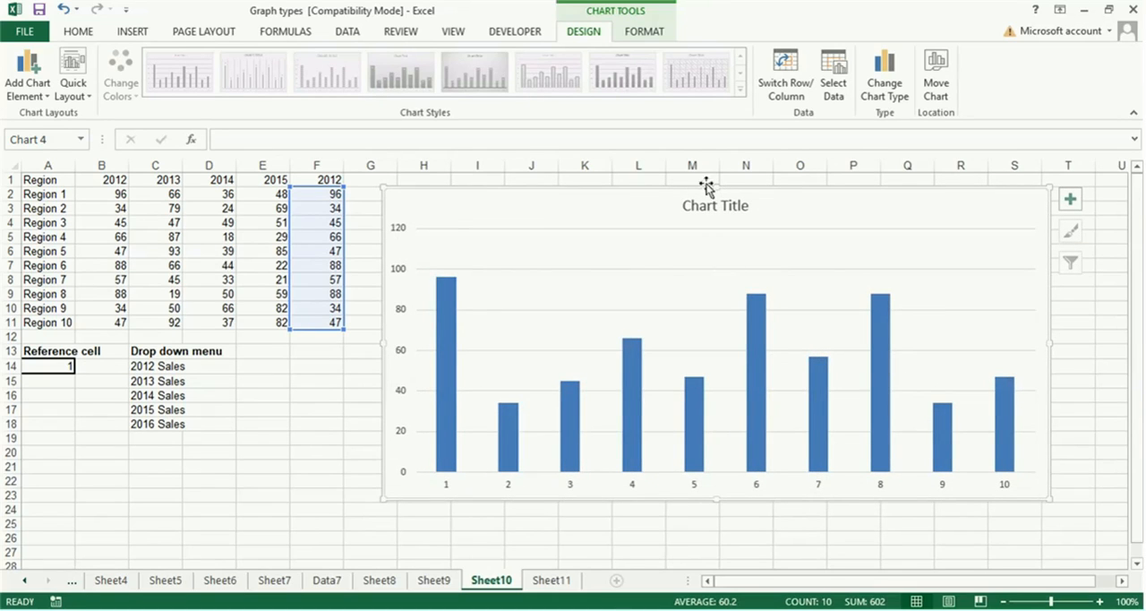
Step: Replace the chart's placeholder title with 'XYZ Company Sales'
left_click(714, 204)
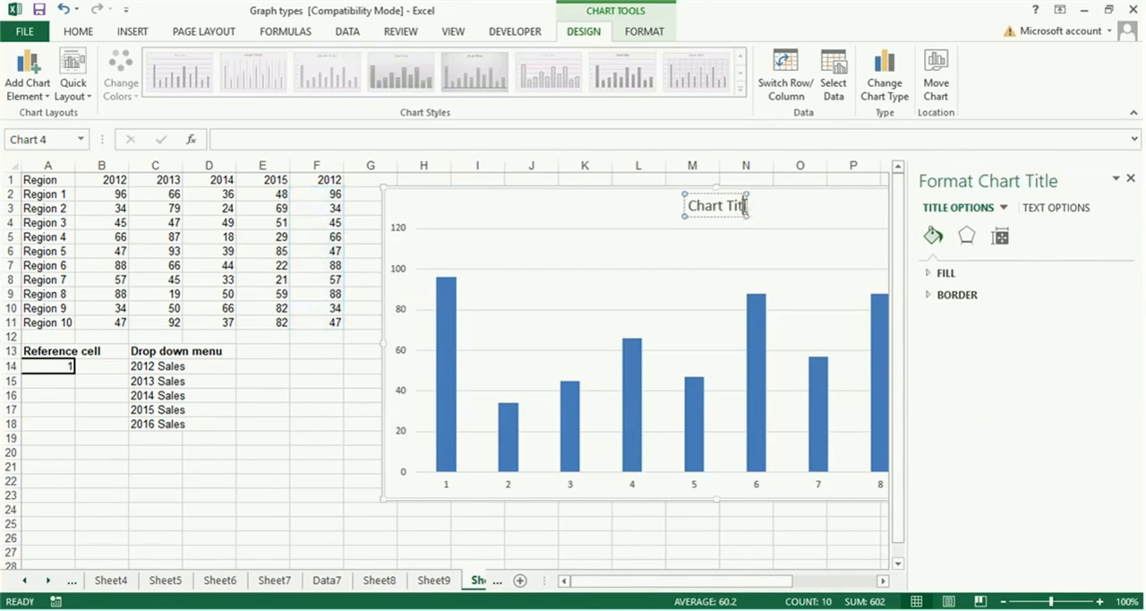
mouse_move(741, 204)
type("XY")
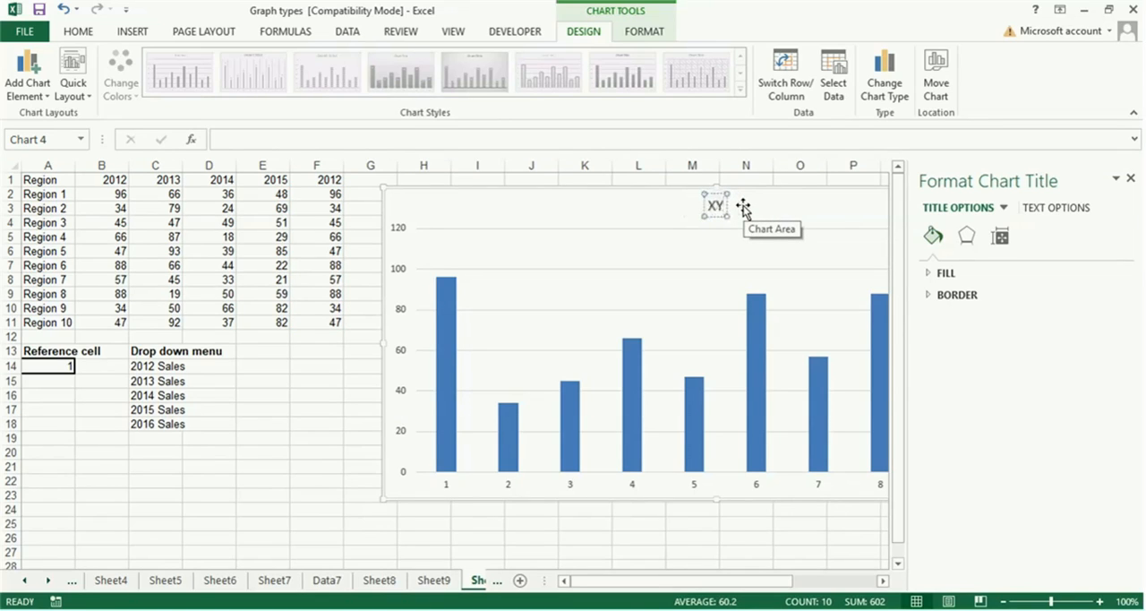
type("Z")
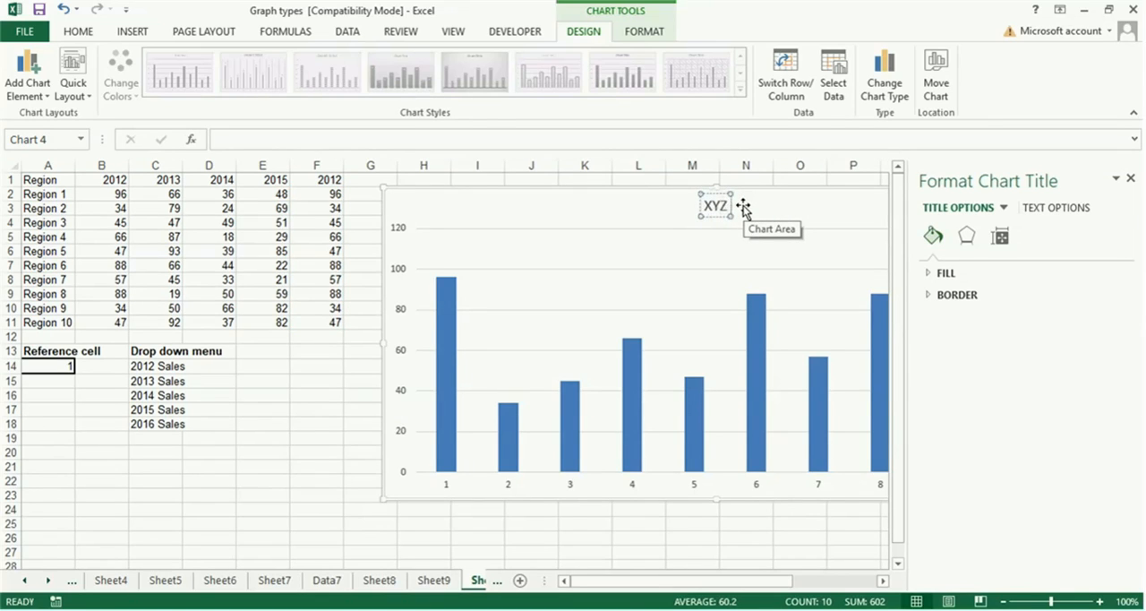
type("Company")
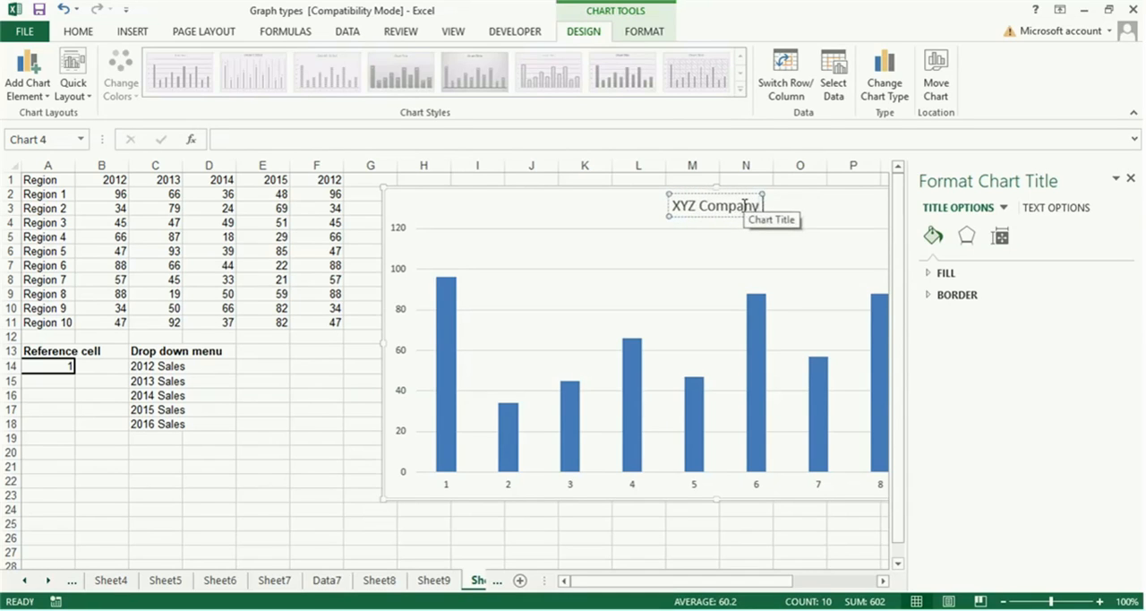
type("Sales")
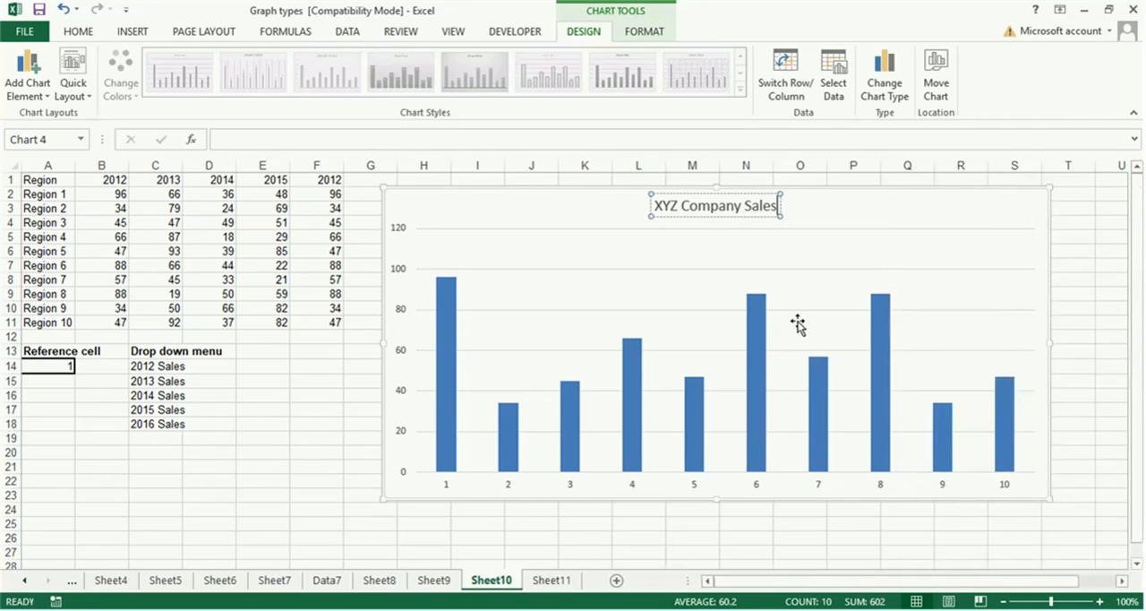
mouse_move(569, 318)
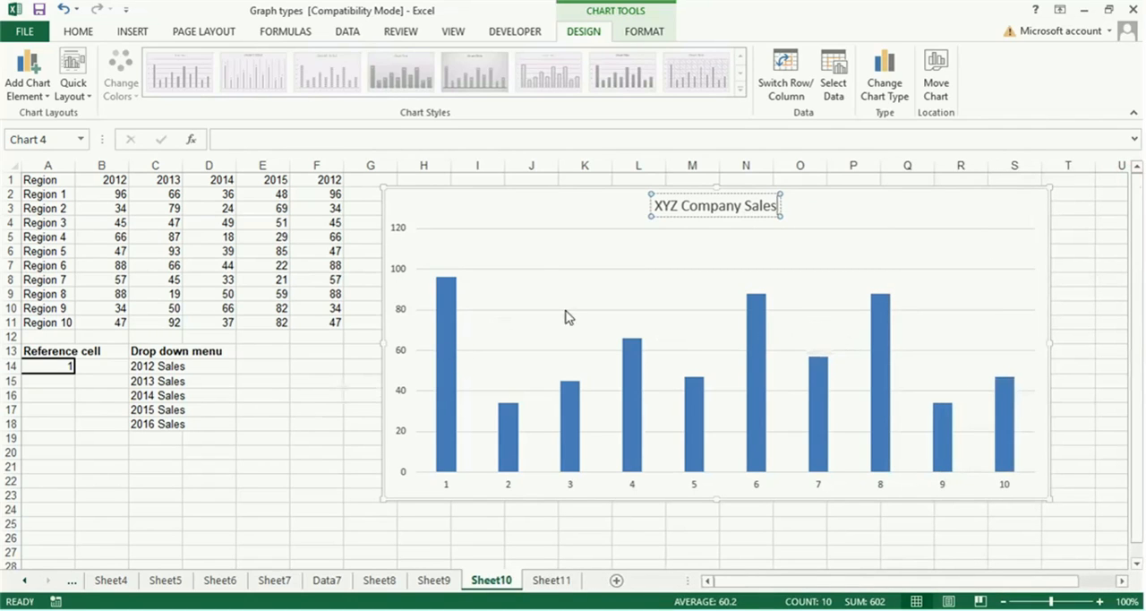
mouse_move(397, 236)
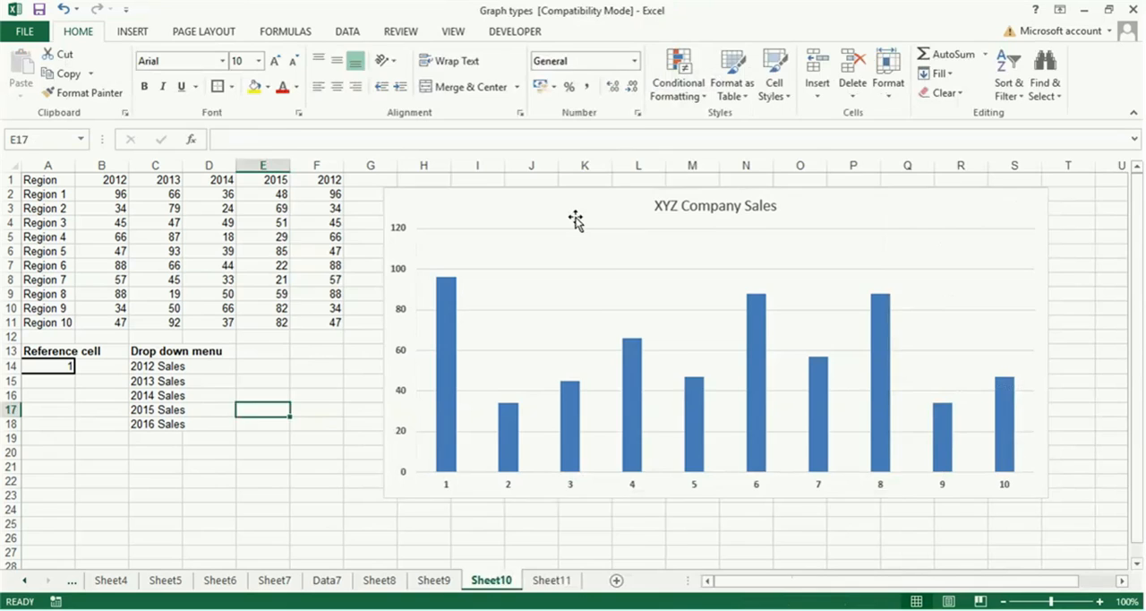
Step: Set the chart's horizontal axis labels to A2:A11 (Region 1–Region 10) via Select Data
right_click(576, 218)
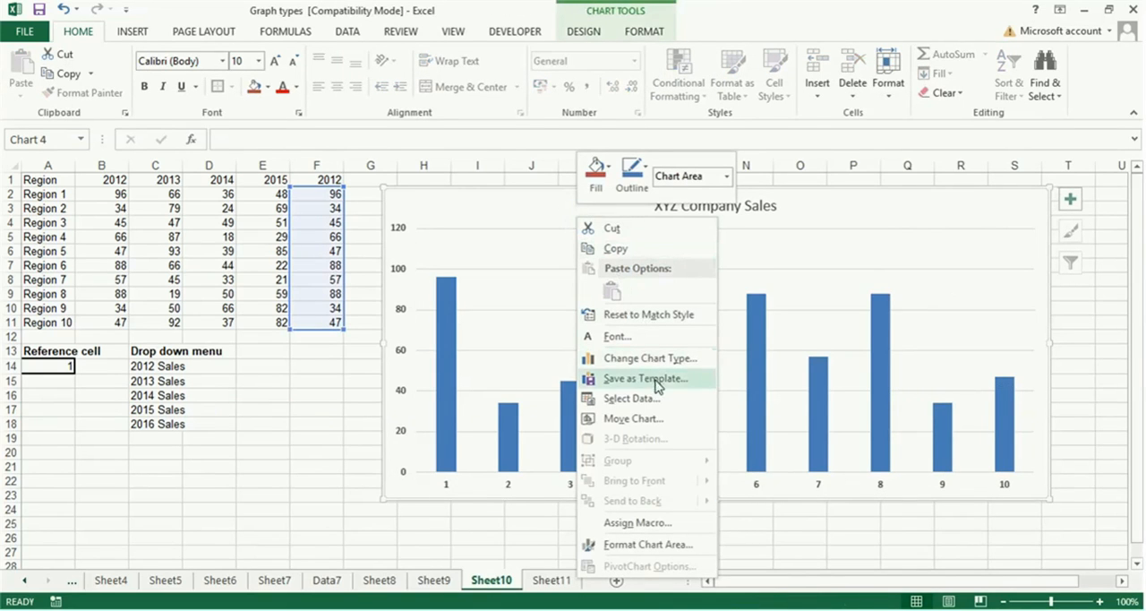
left_click(632, 397)
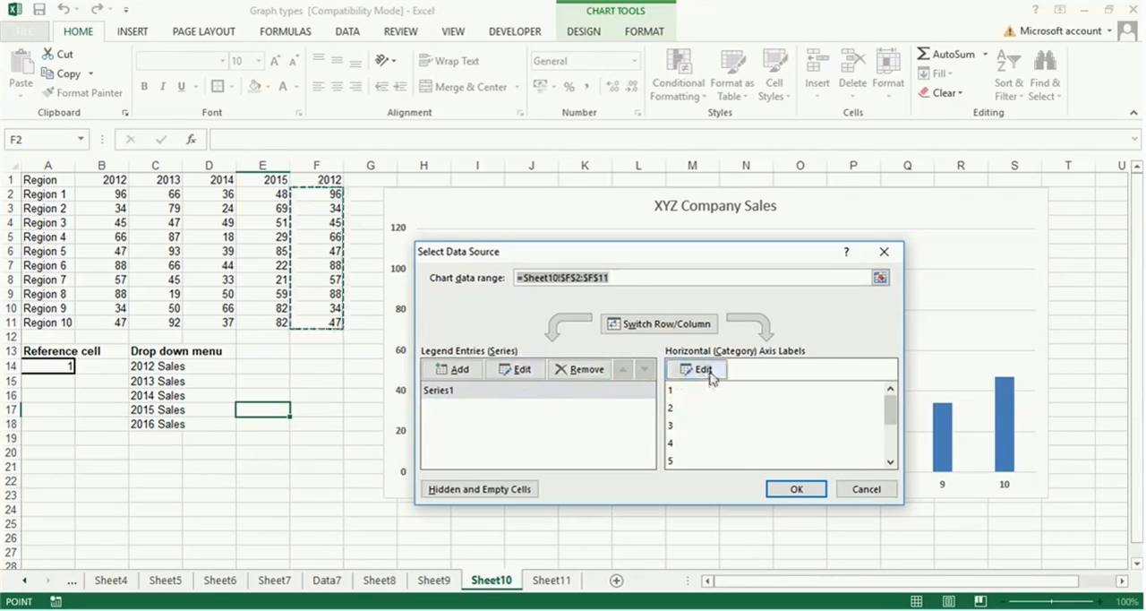
mouse_move(705, 383)
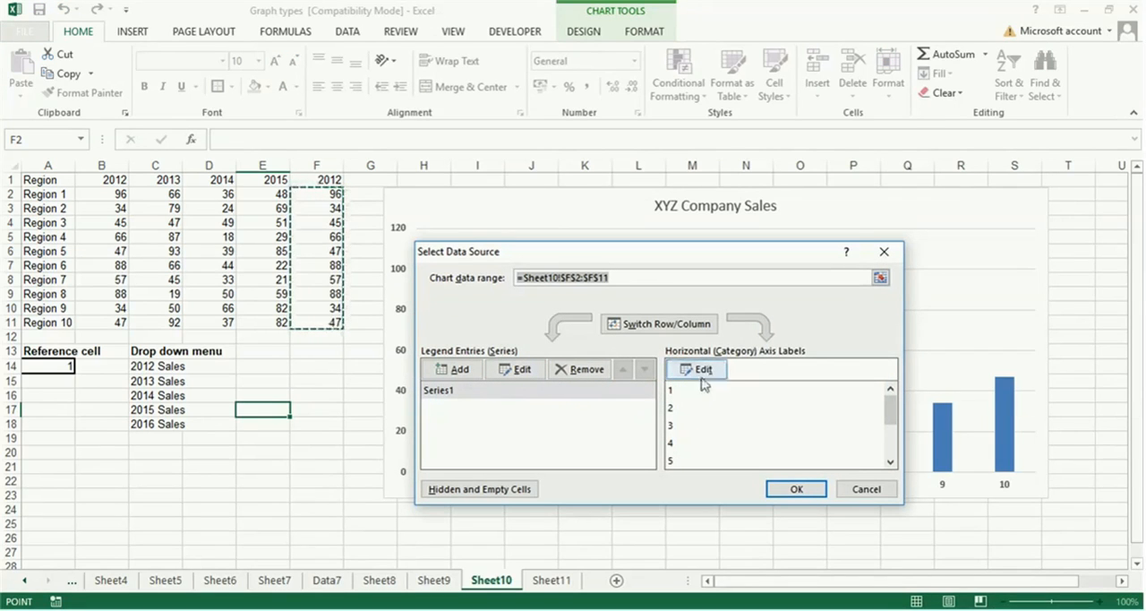
left_click(698, 369)
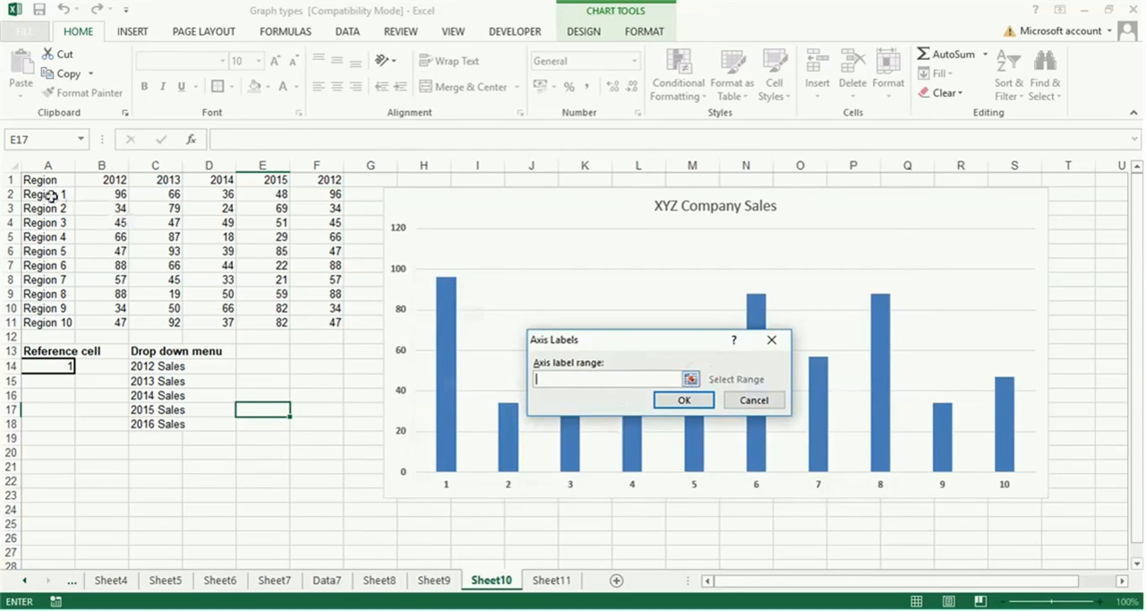
left_click_drag(48, 193, 49, 222)
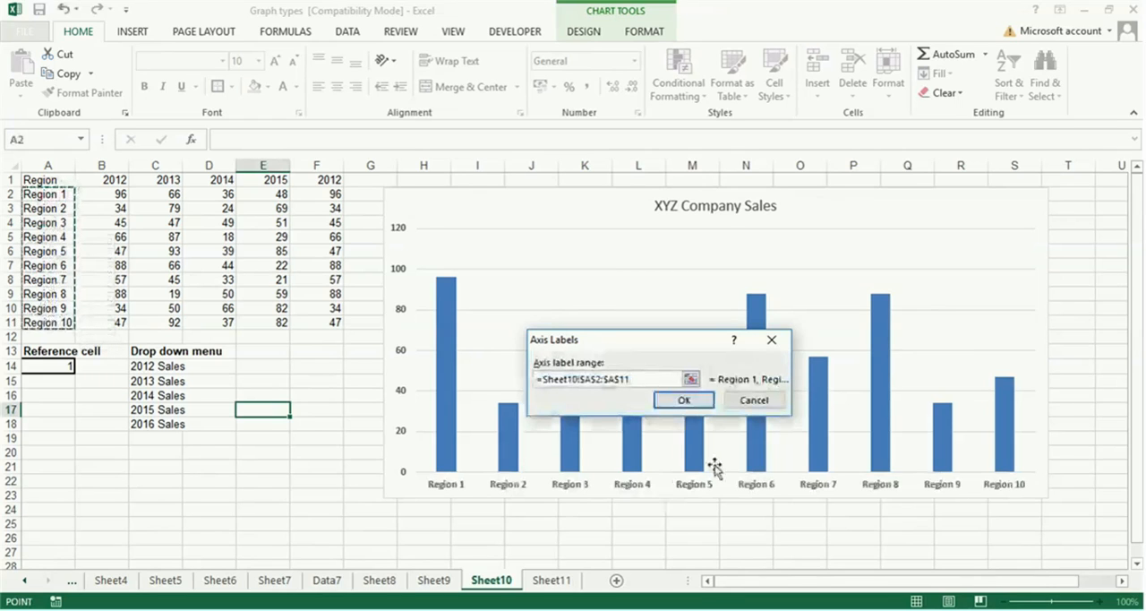
left_click(684, 399)
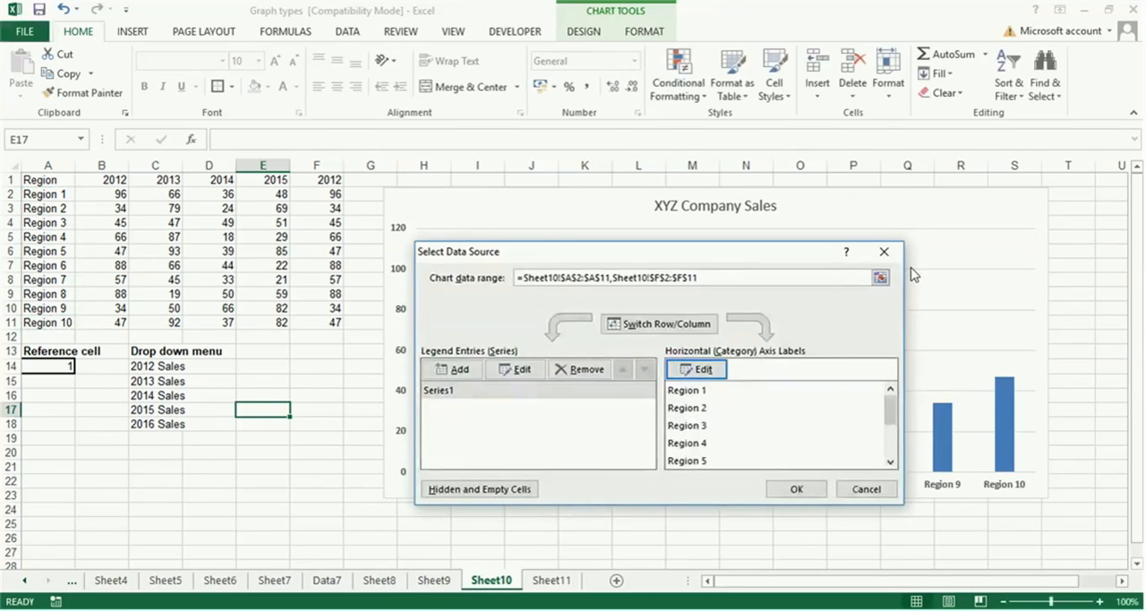
mouse_move(795, 489)
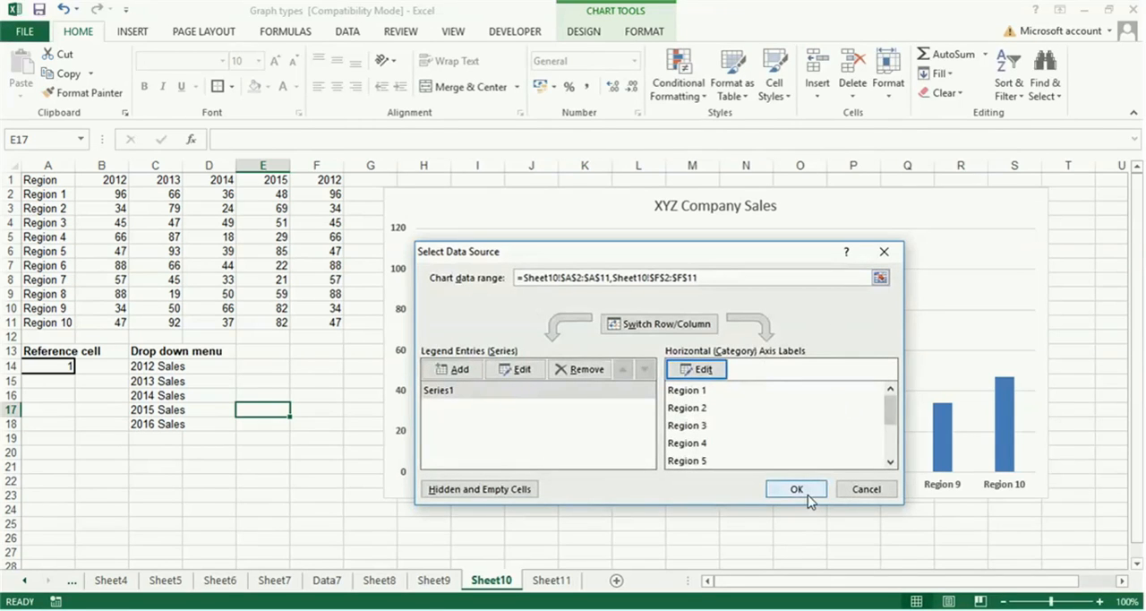
left_click(795, 489)
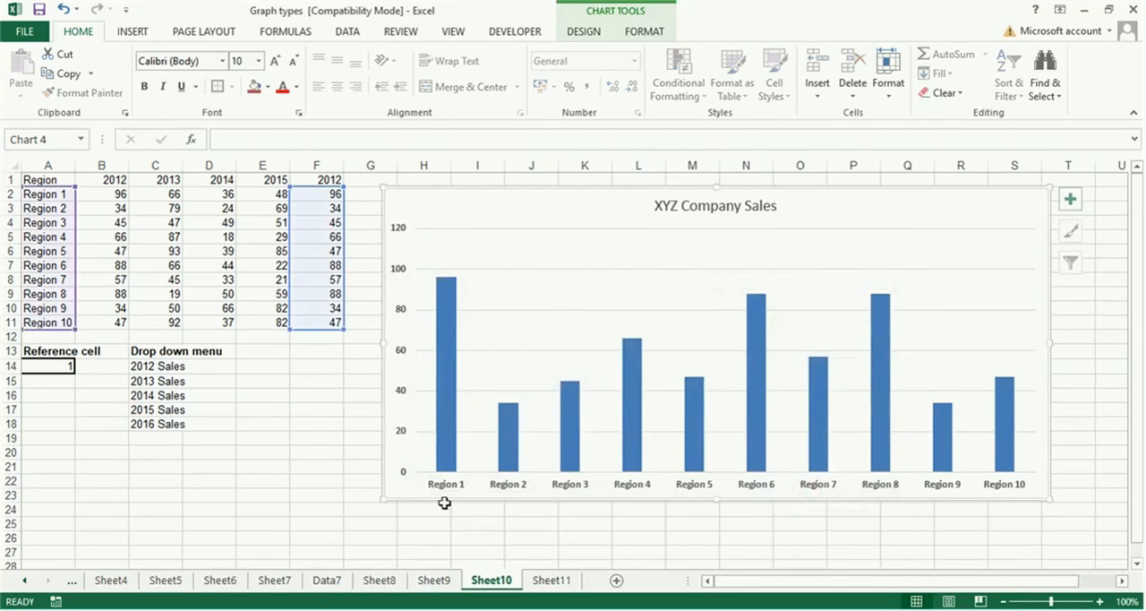
mouse_move(831, 476)
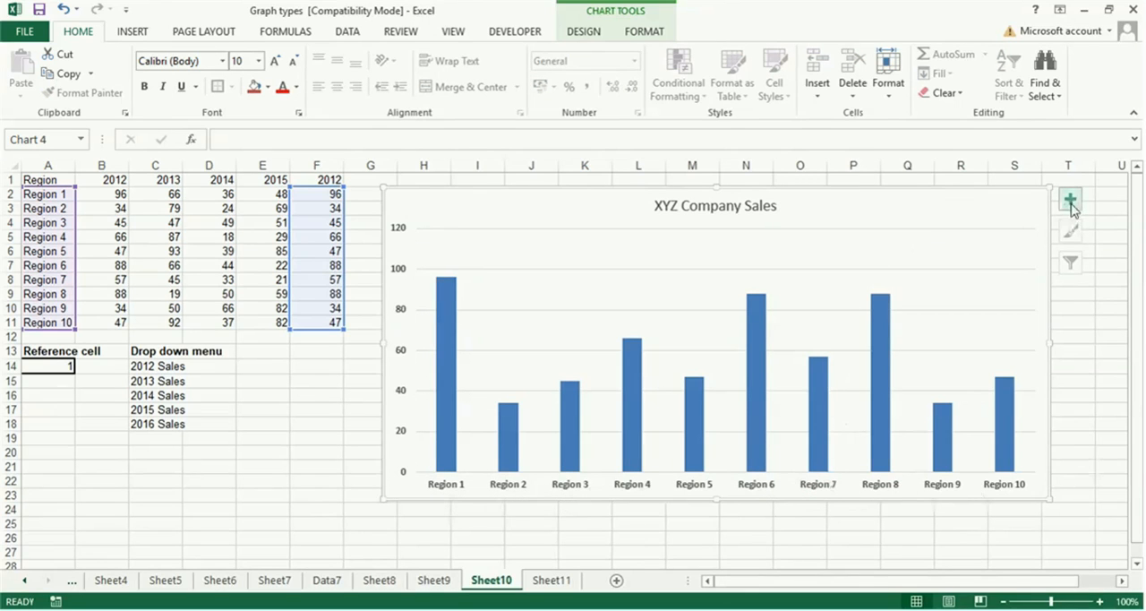
Step: Add data labels and axis titles 'Sales in lacs' and 'Region wise sales' via Chart Elements
left_click(1070, 199)
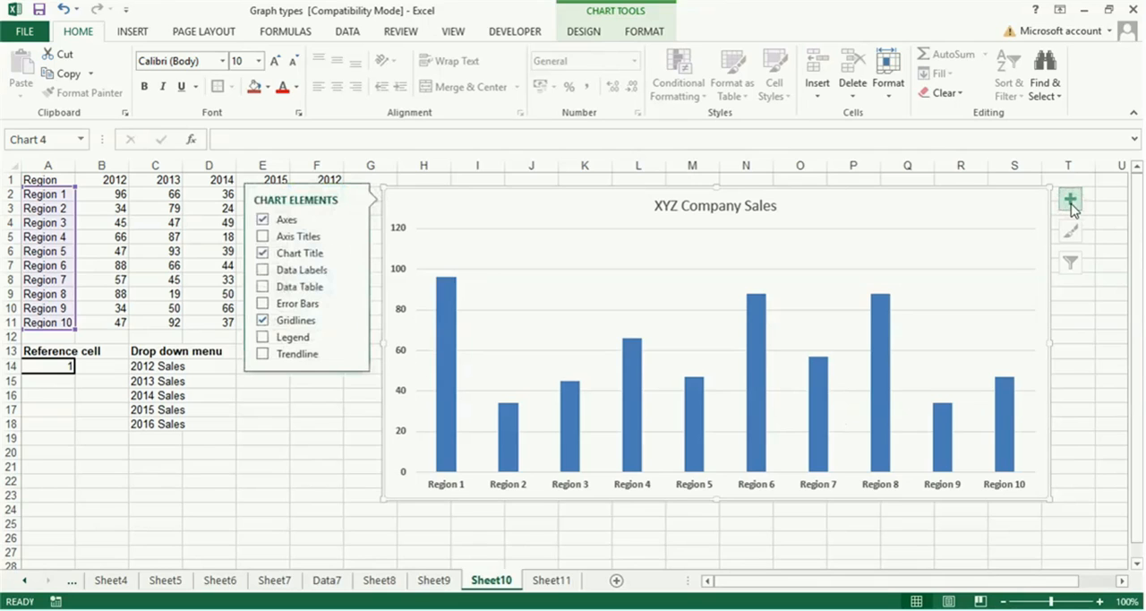
mouse_move(297, 236)
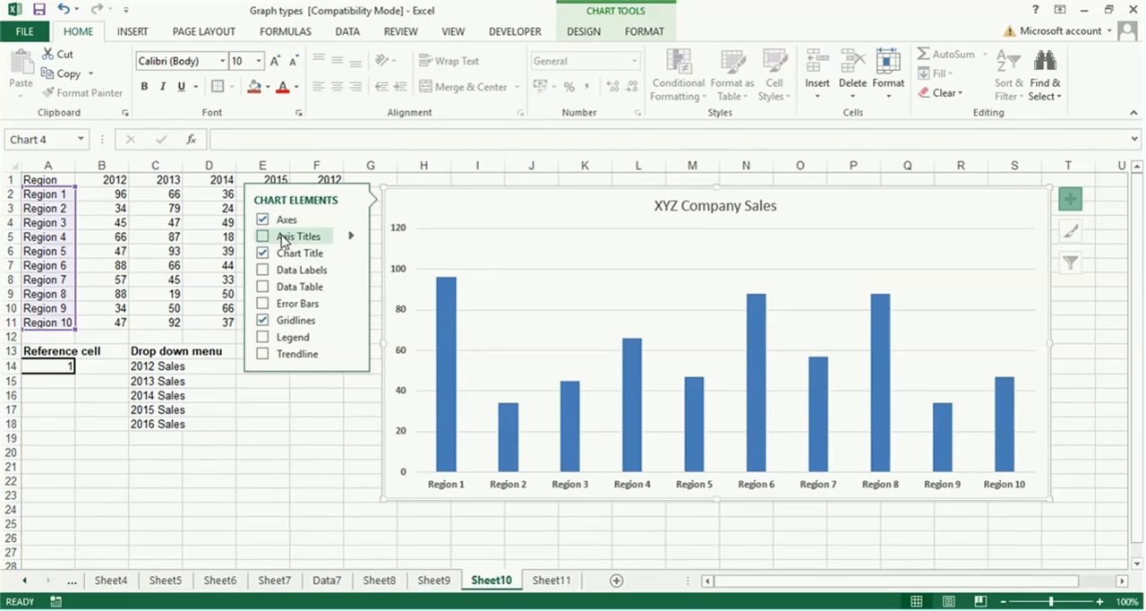
left_click(261, 237)
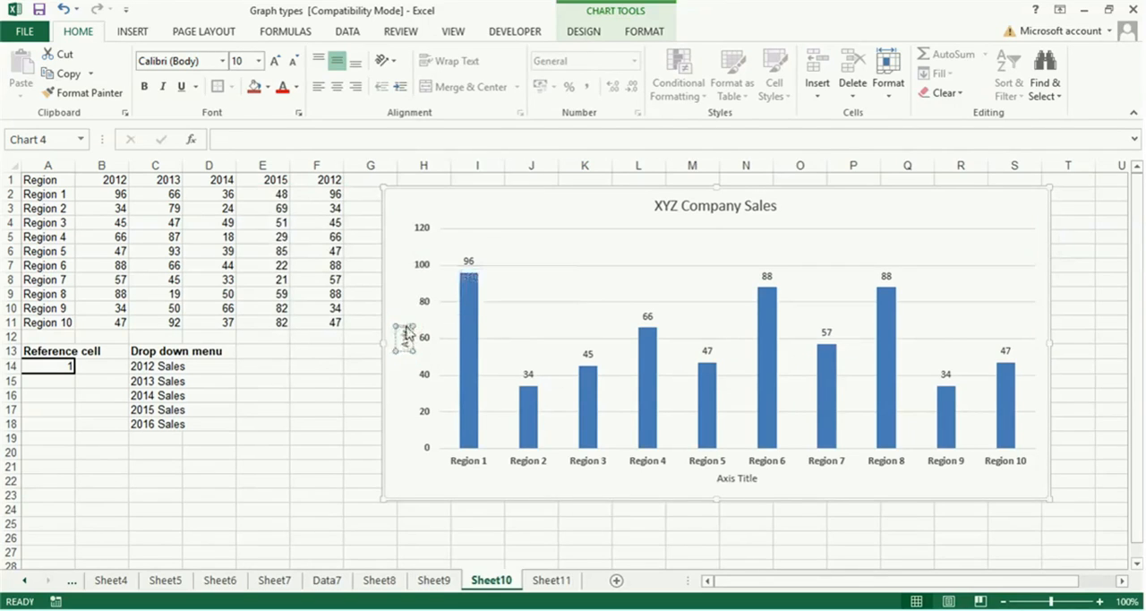
mouse_move(404, 333)
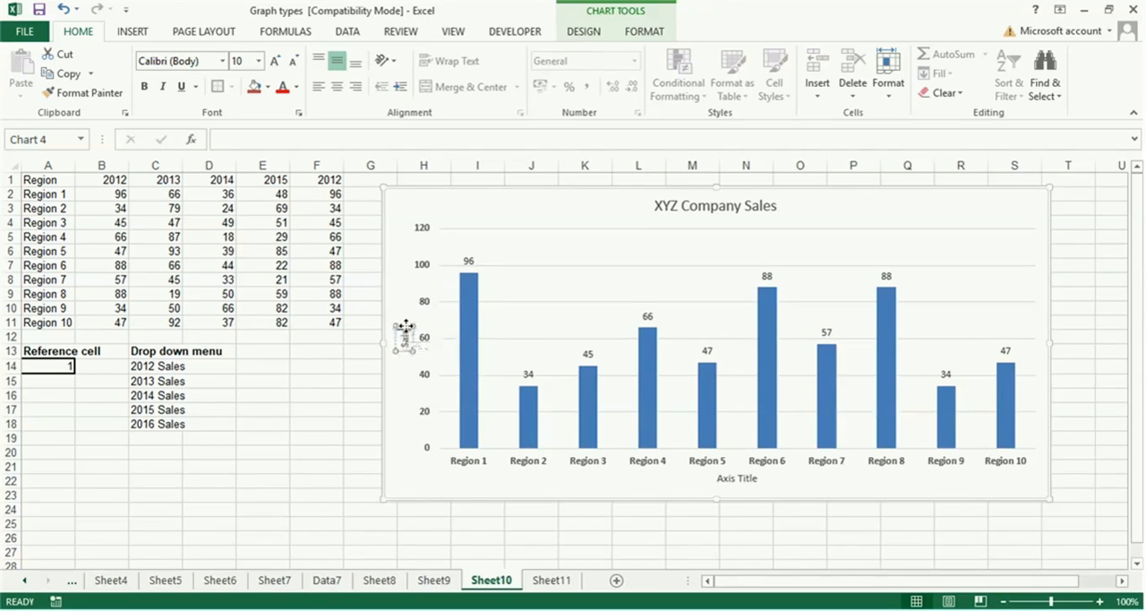
mouse_move(408, 338)
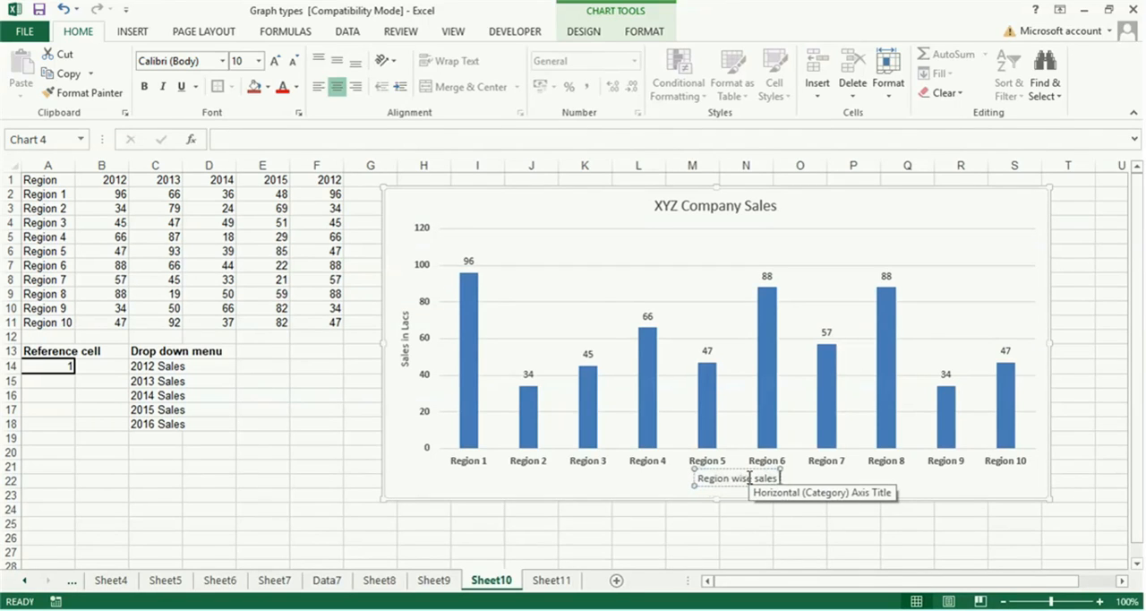
left_click(315, 480)
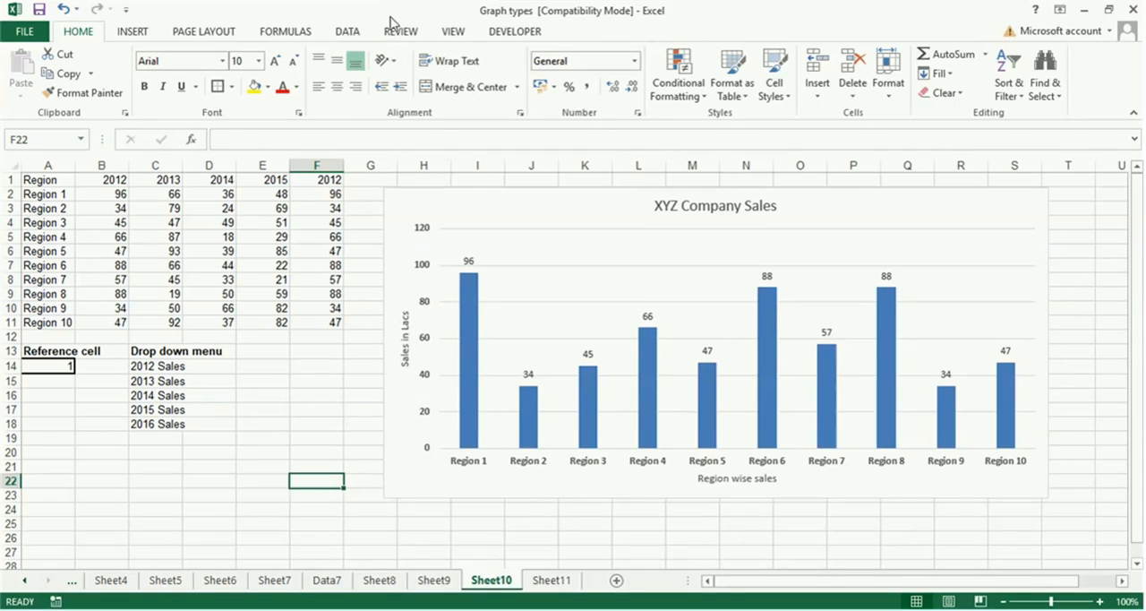
mouse_move(517, 39)
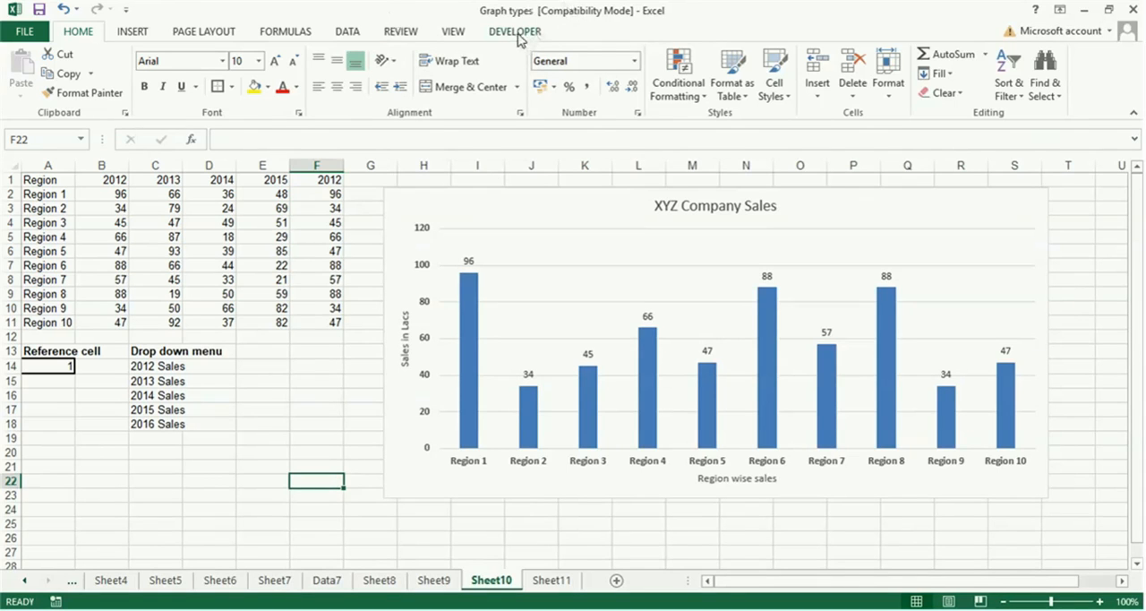
Step: Draw a Combo Box form control from the Developer tab beside the year list
left_click(516, 30)
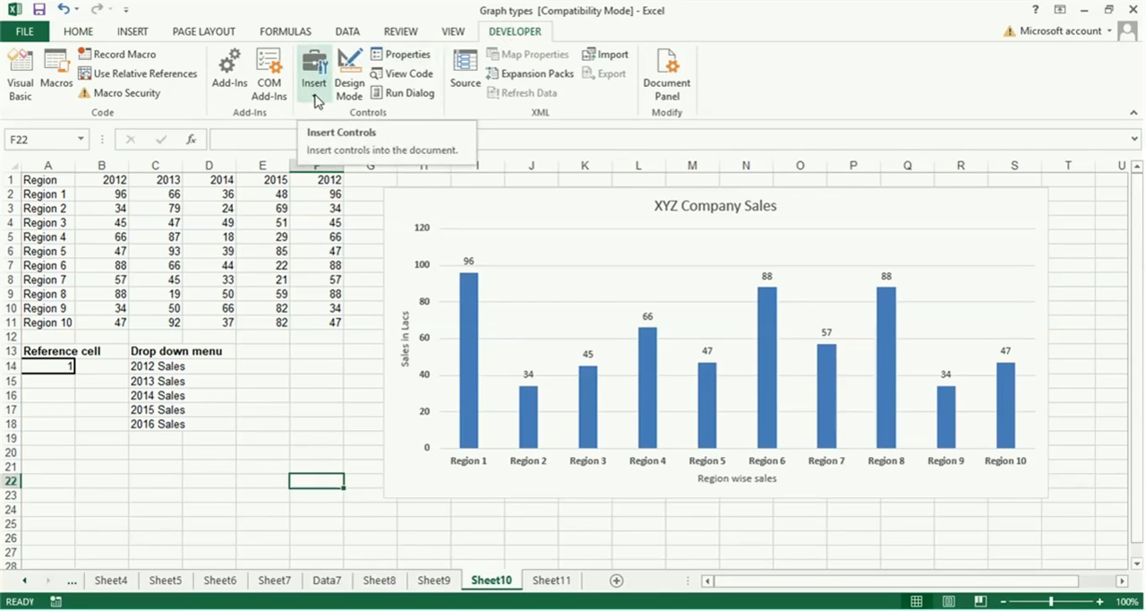
left_click(313, 71)
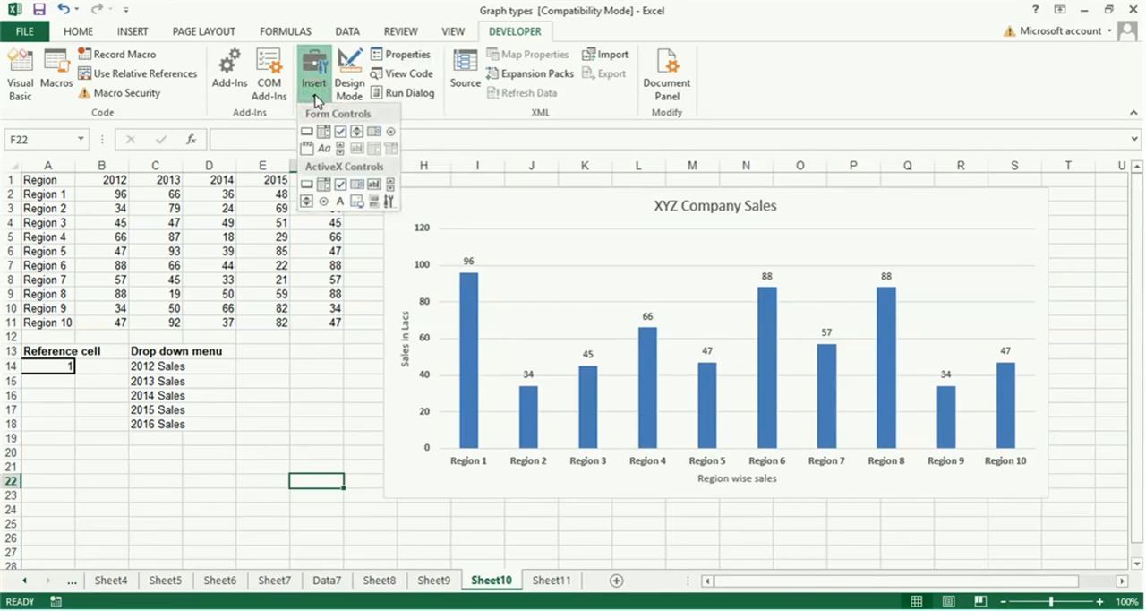
mouse_move(324, 132)
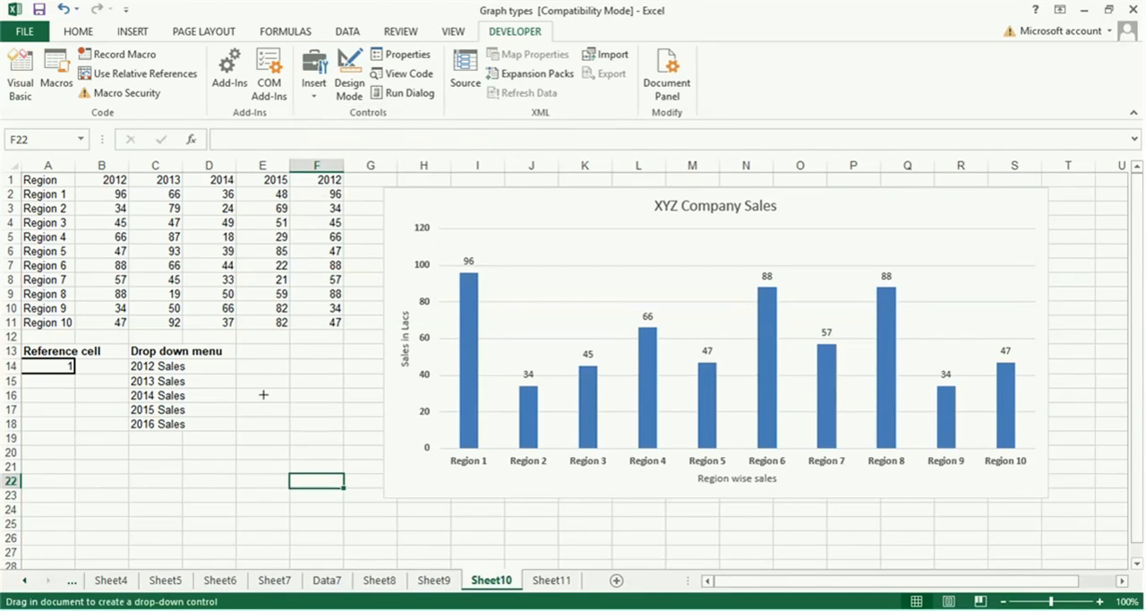
left_click_drag(264, 394, 358, 428)
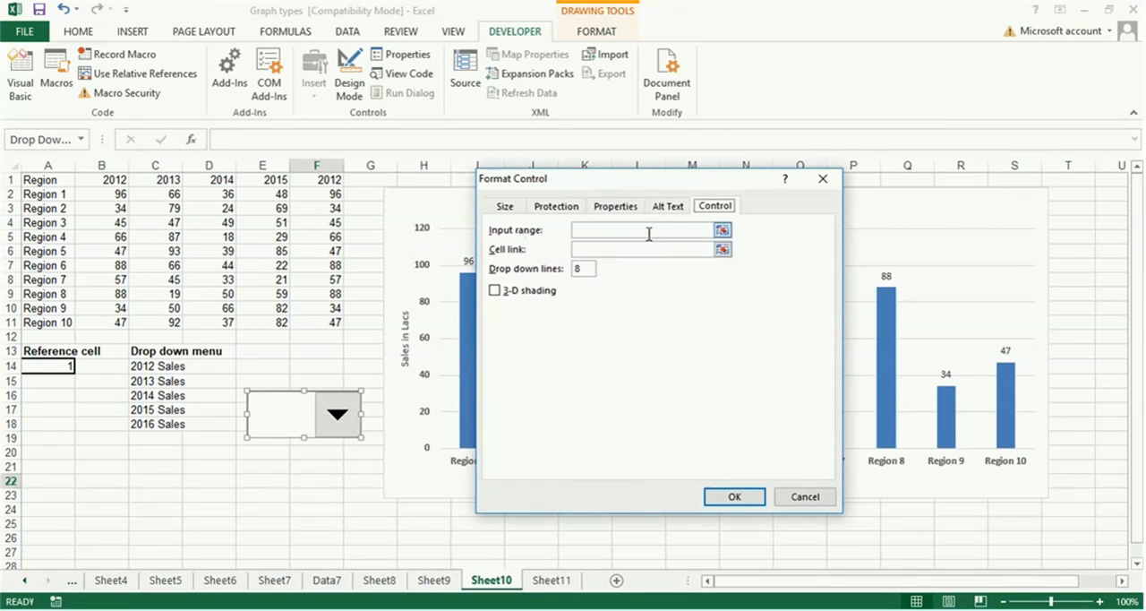
Step: Format the combo box with input range C14:C18, cell link A14 and 5 drop-down lines
left_click(641, 230)
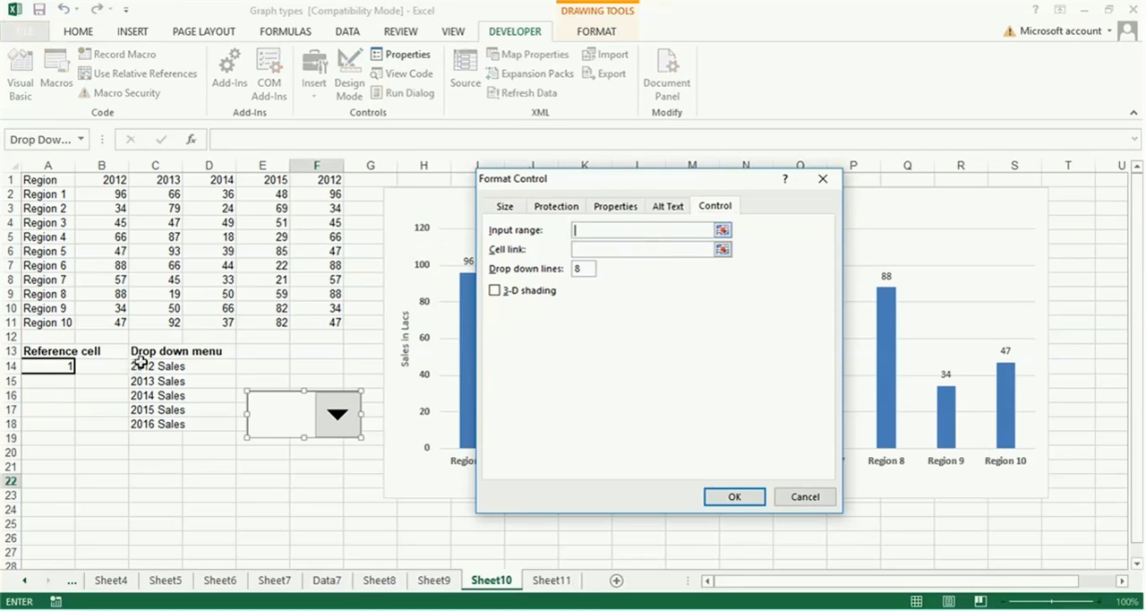
left_click_drag(154, 366, 154, 394)
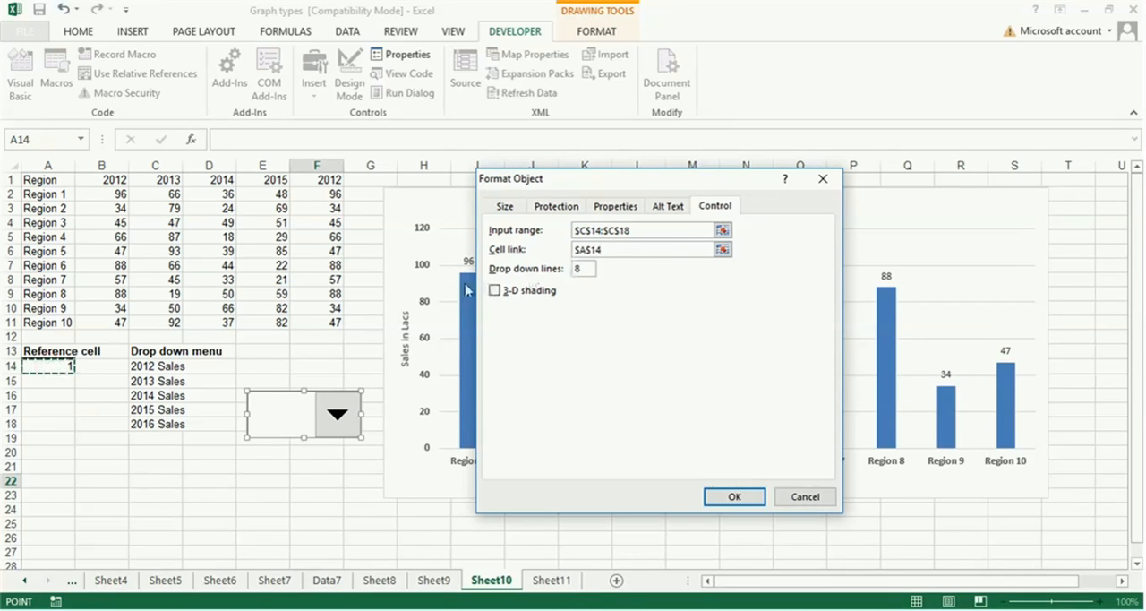
mouse_move(587, 268)
type("5")
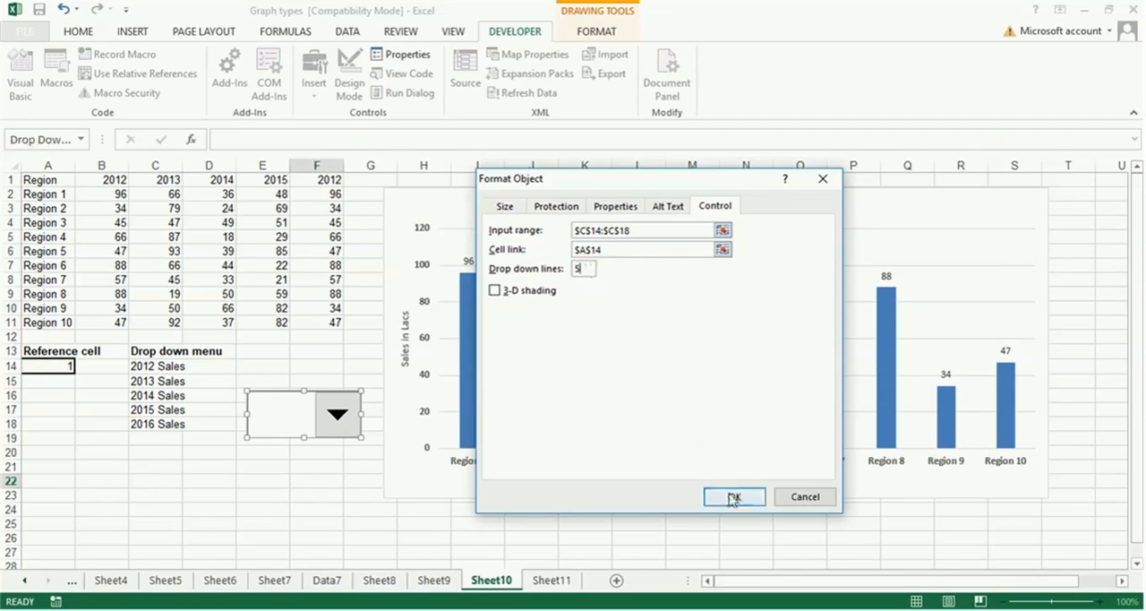
left_click(734, 496)
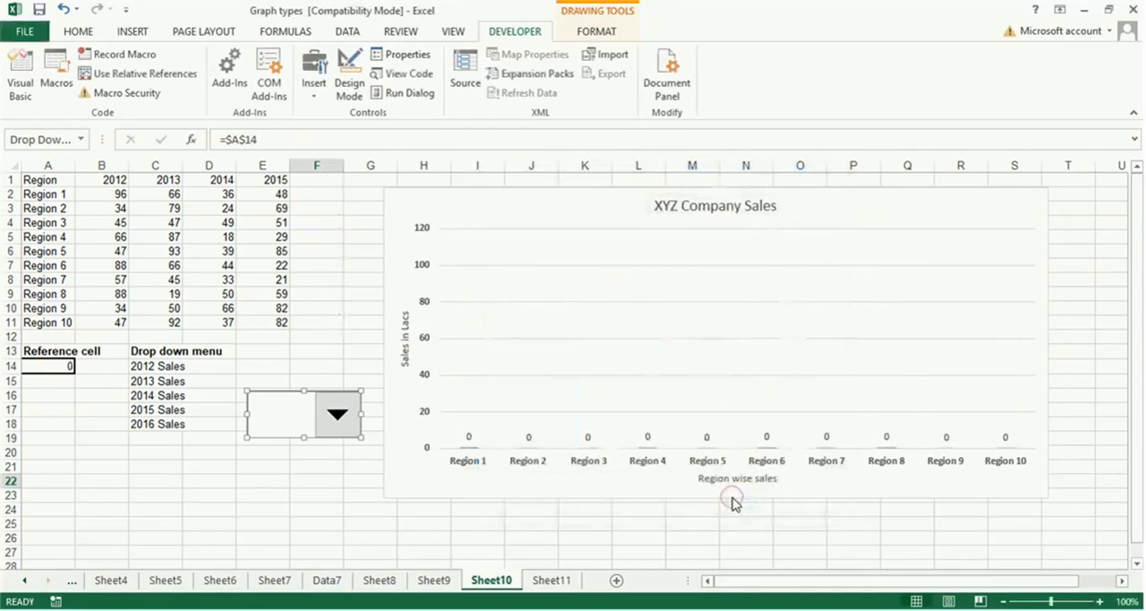
Step: Test the drop-down by choosing 2014 Sales, 2015 Sales, then 2012 Sales, redrawing the chart each time
left_click(208, 509)
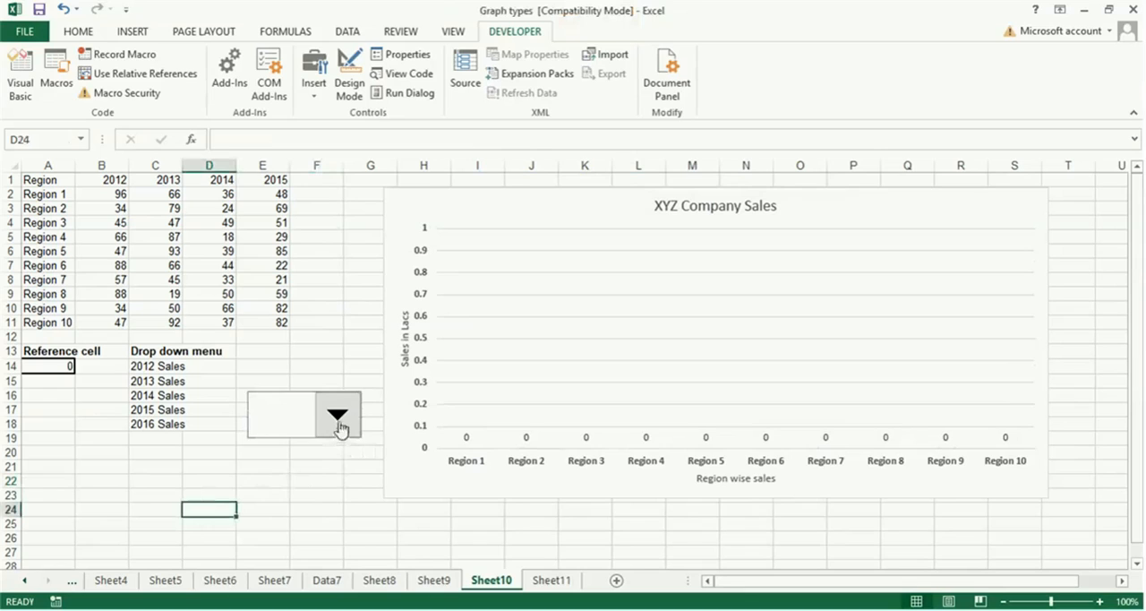
left_click(337, 415)
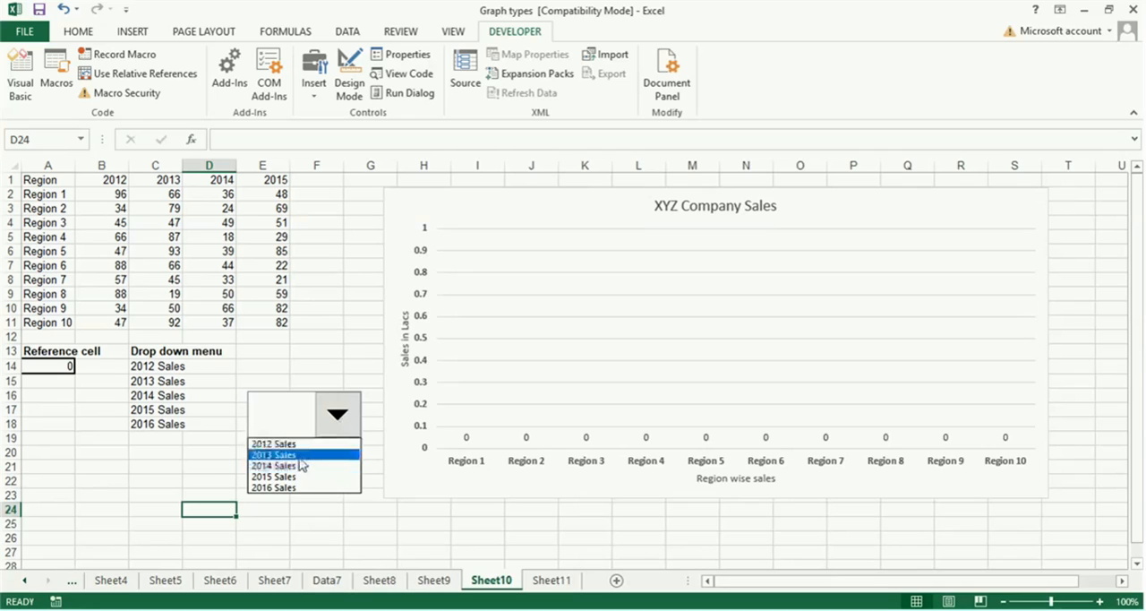
left_click(272, 454)
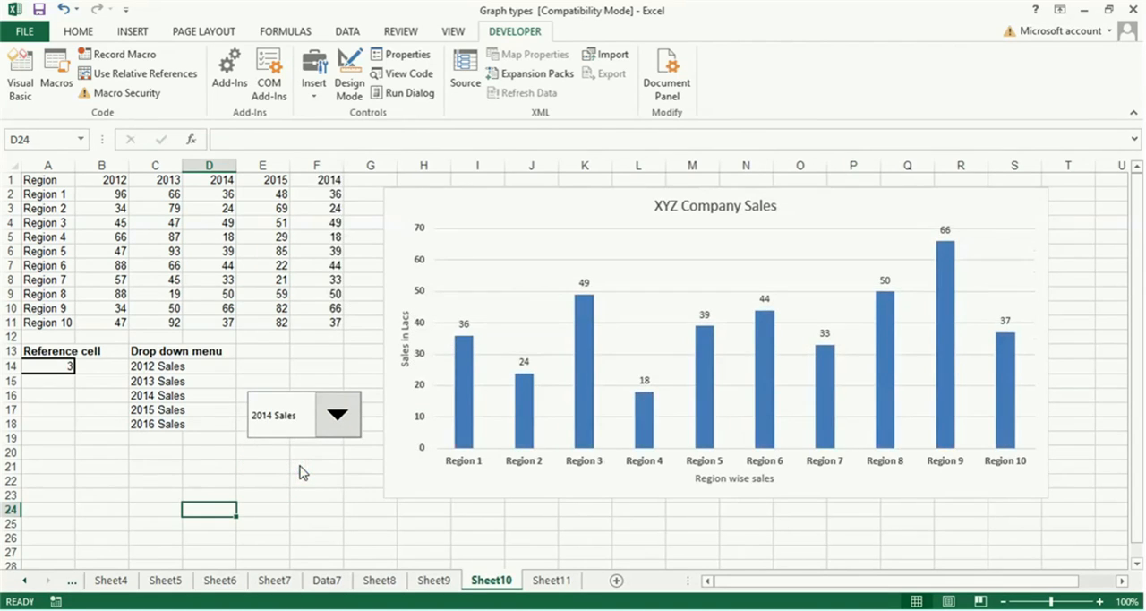
mouse_move(956, 244)
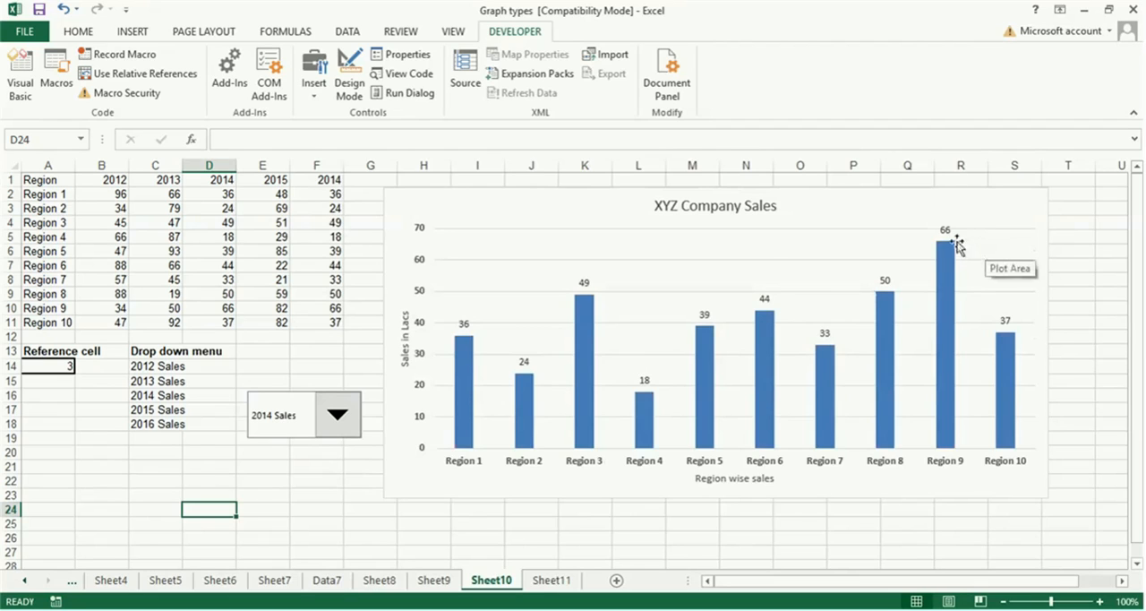
mouse_move(706, 222)
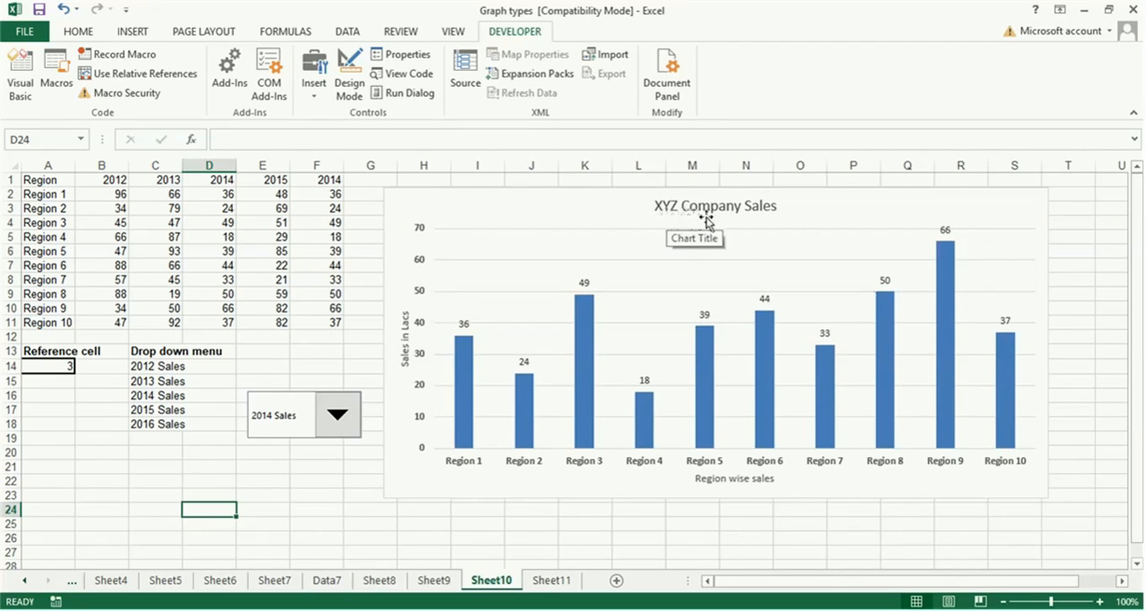
mouse_move(705, 324)
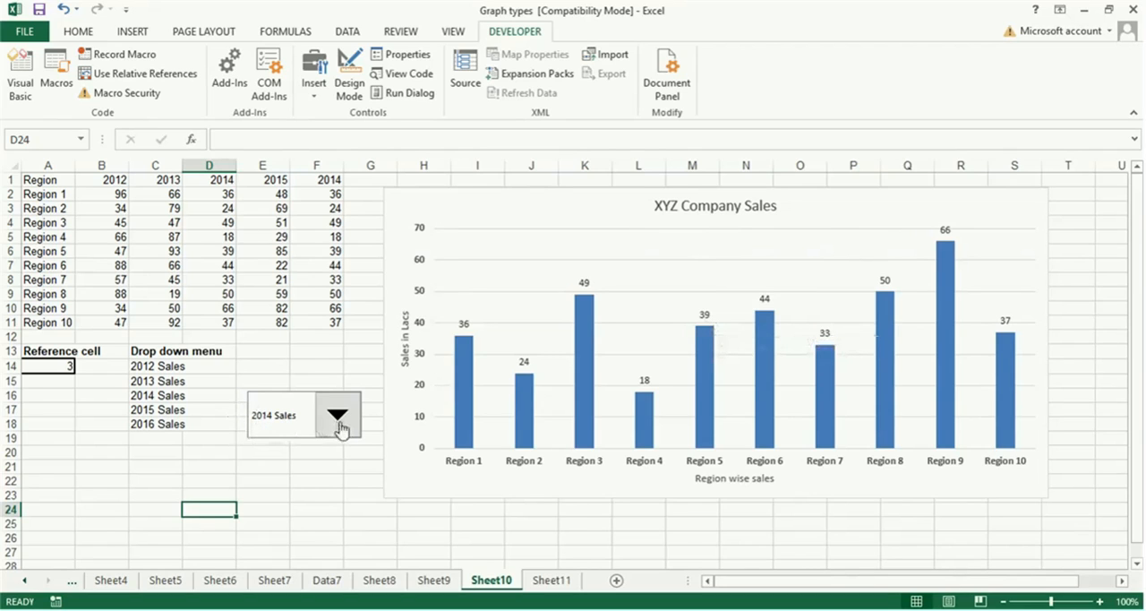
left_click(339, 414)
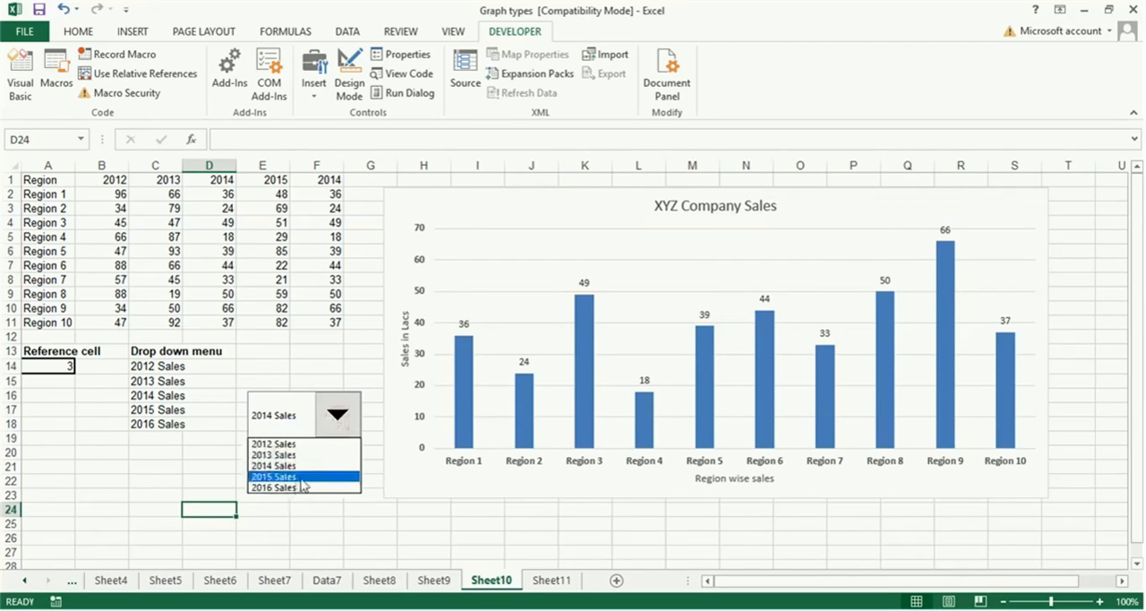
left_click(272, 477)
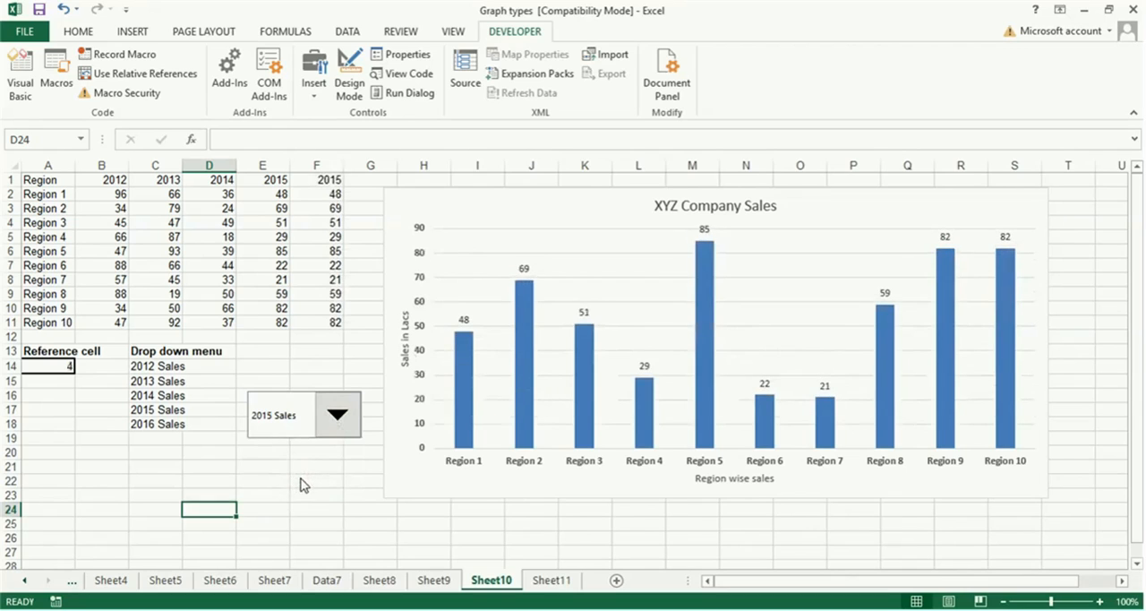
left_click(338, 414)
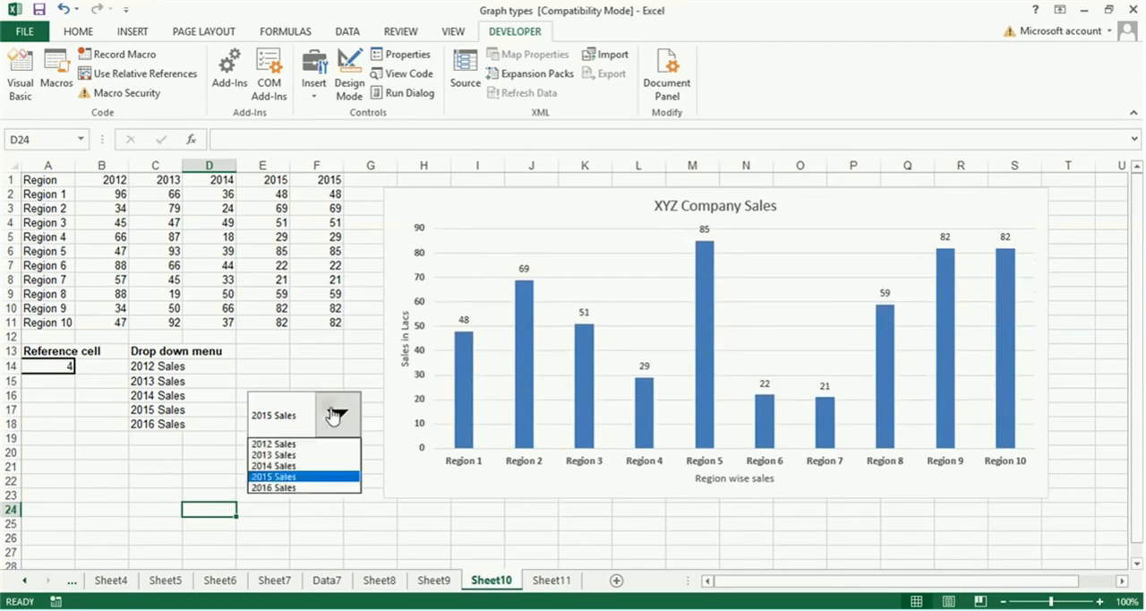
left_click(272, 444)
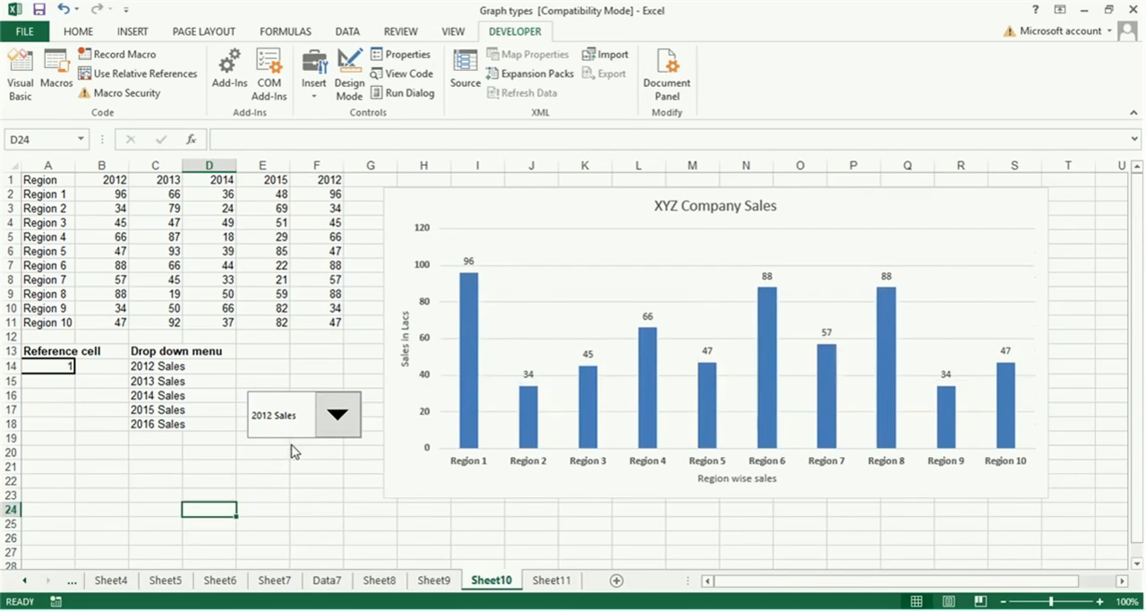
Step: Move the drop-down onto the chart's top-right corner and select it together with the chart
right_click(278, 414)
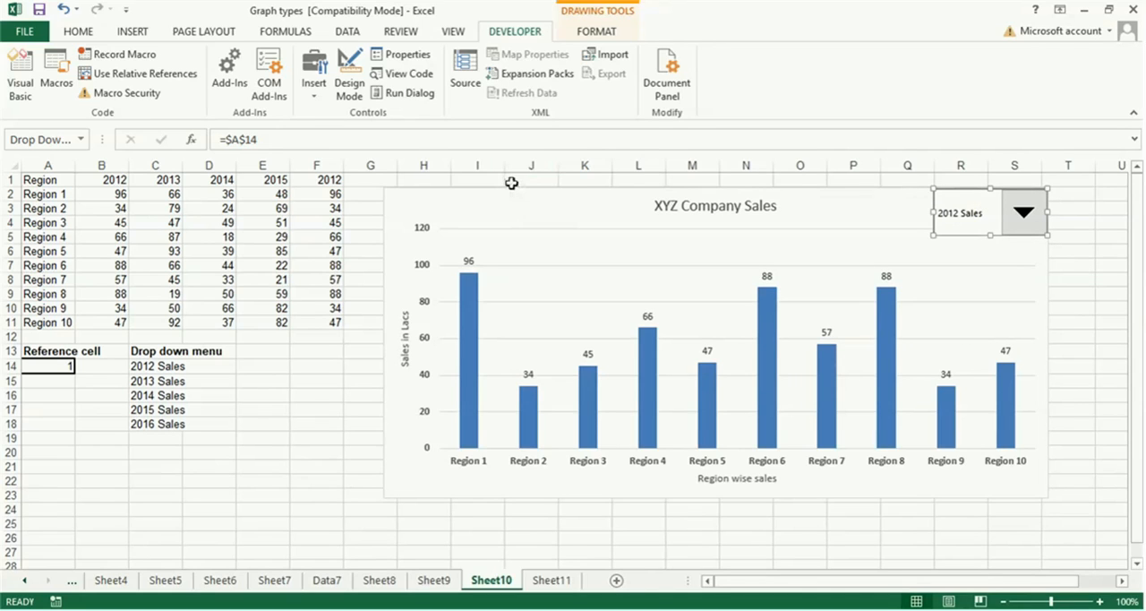
mouse_move(507, 188)
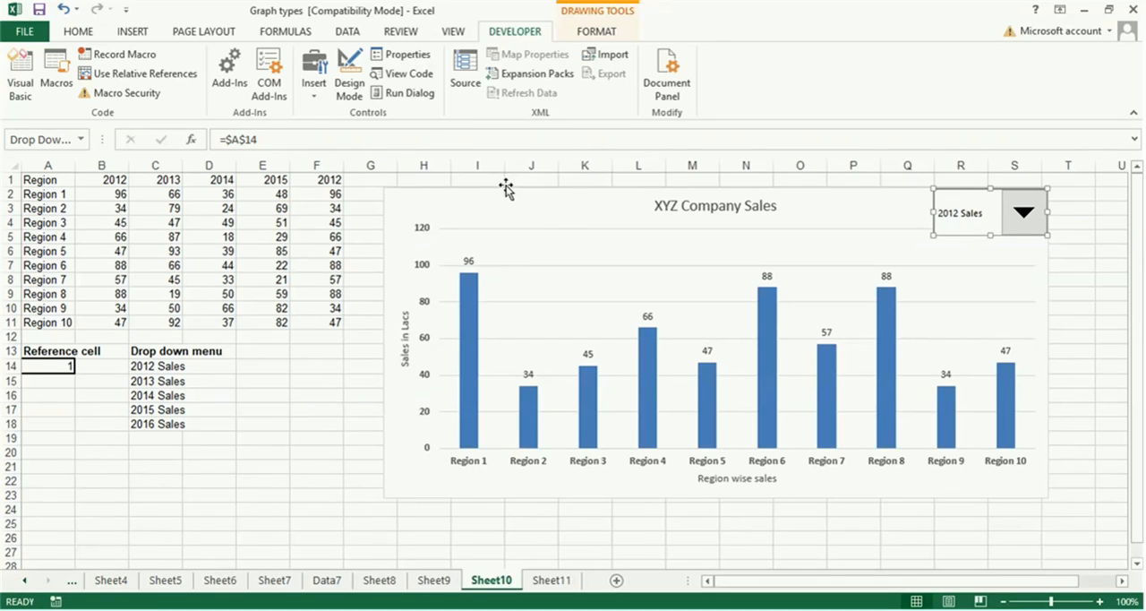
left_click(505, 186)
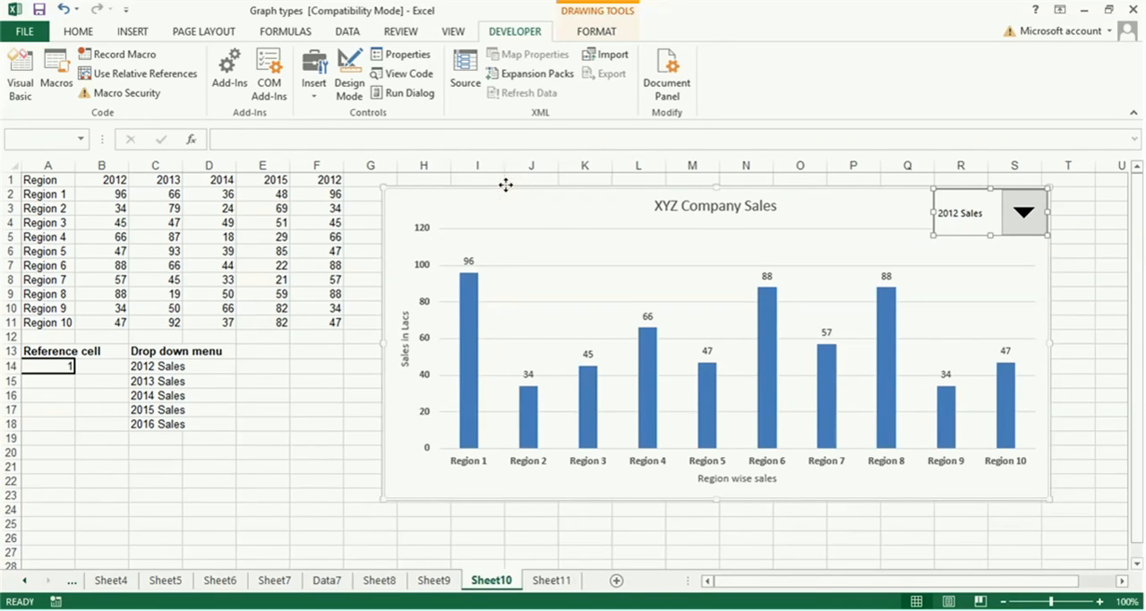
mouse_move(1013, 258)
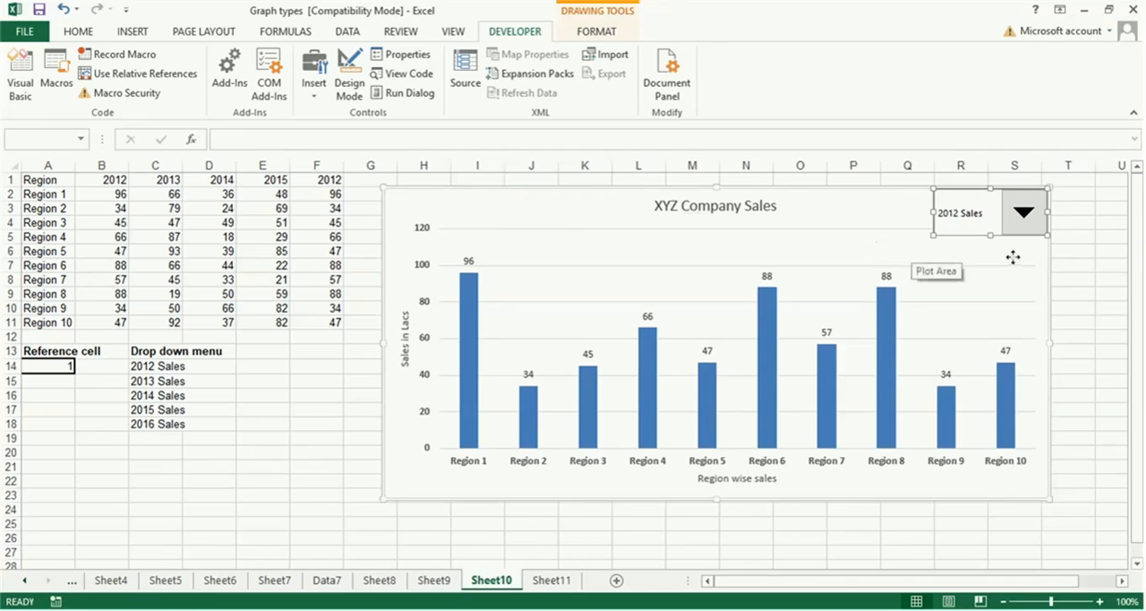
Step: Group the chart and the drop-down control into one object
right_click(1024, 213)
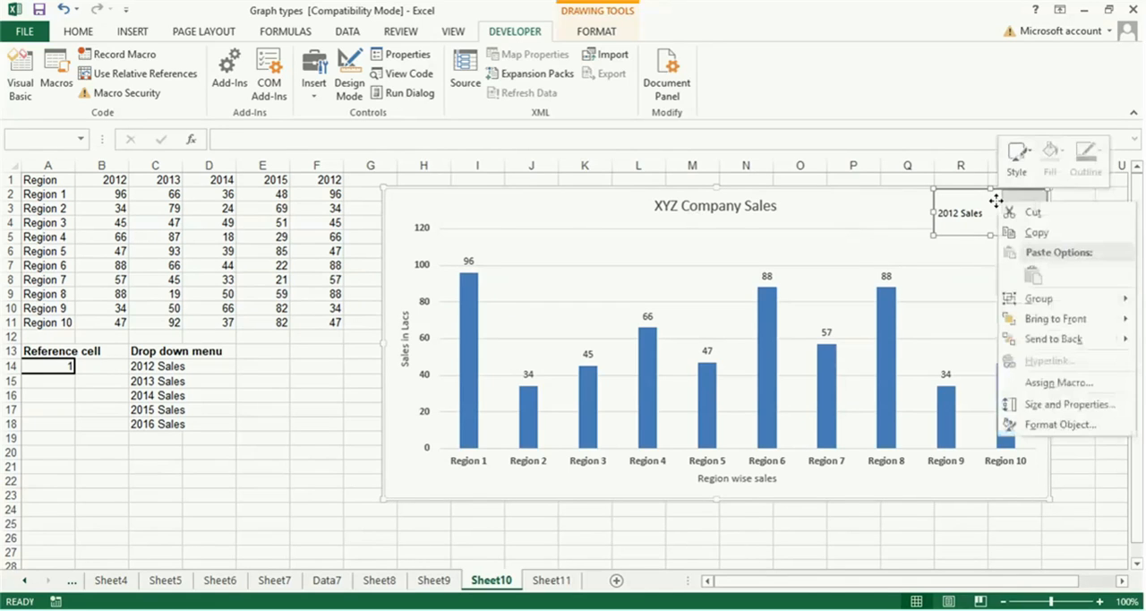
mouse_move(1053, 338)
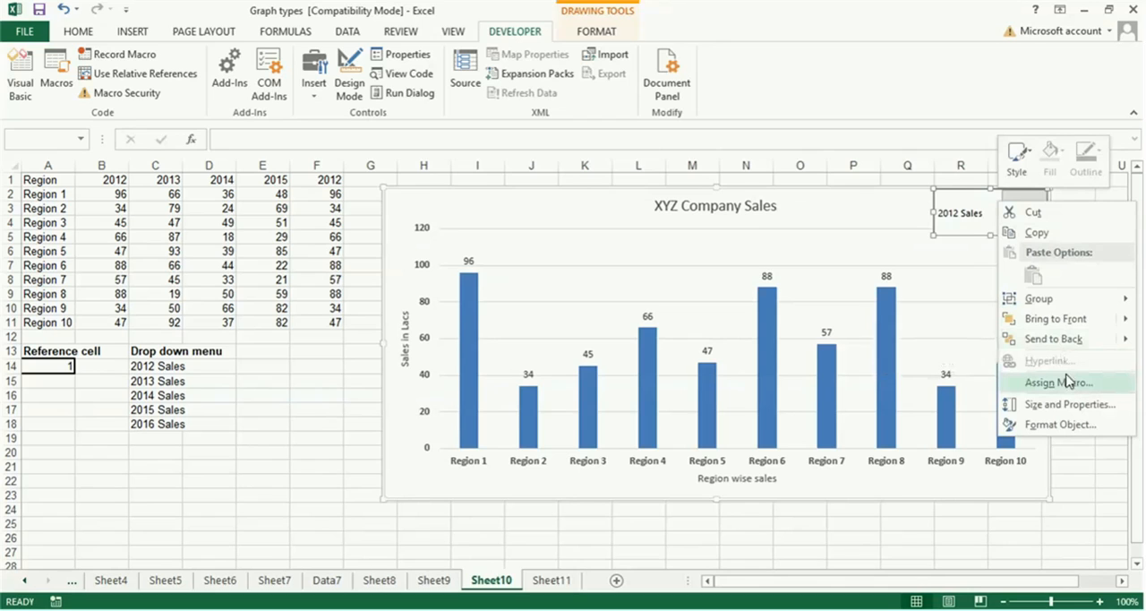
mouse_move(1054, 318)
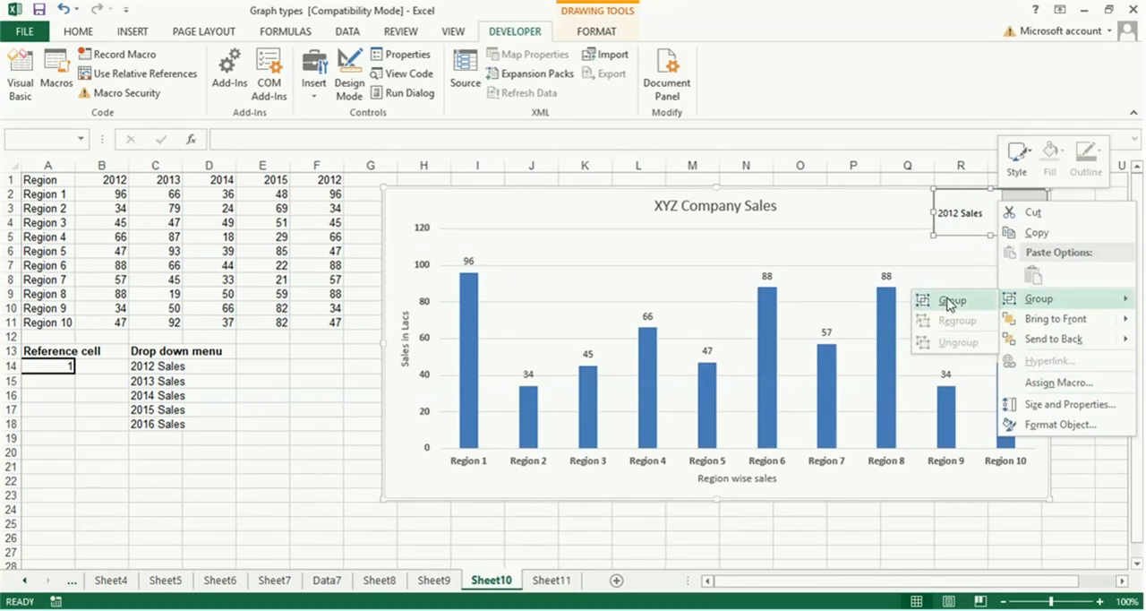
left_click(952, 299)
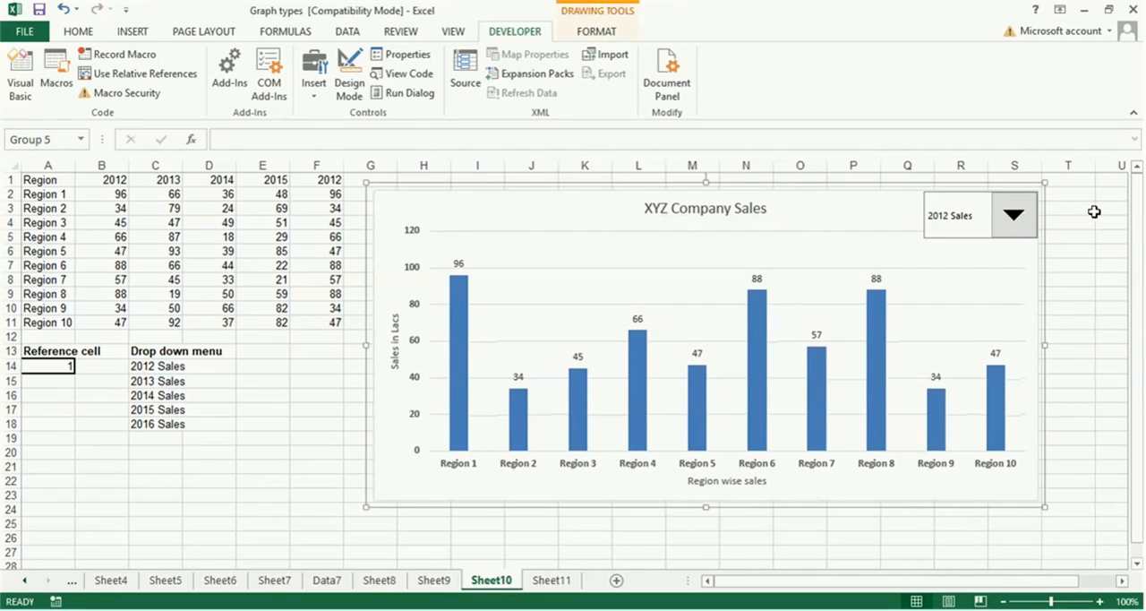
mouse_move(113, 471)
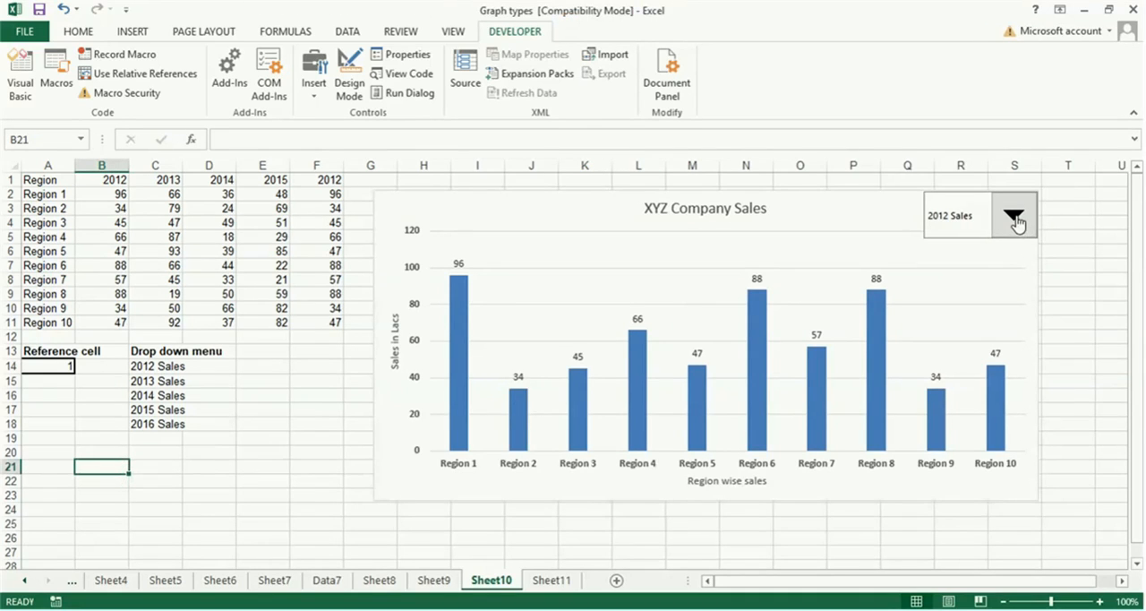
mouse_move(953, 279)
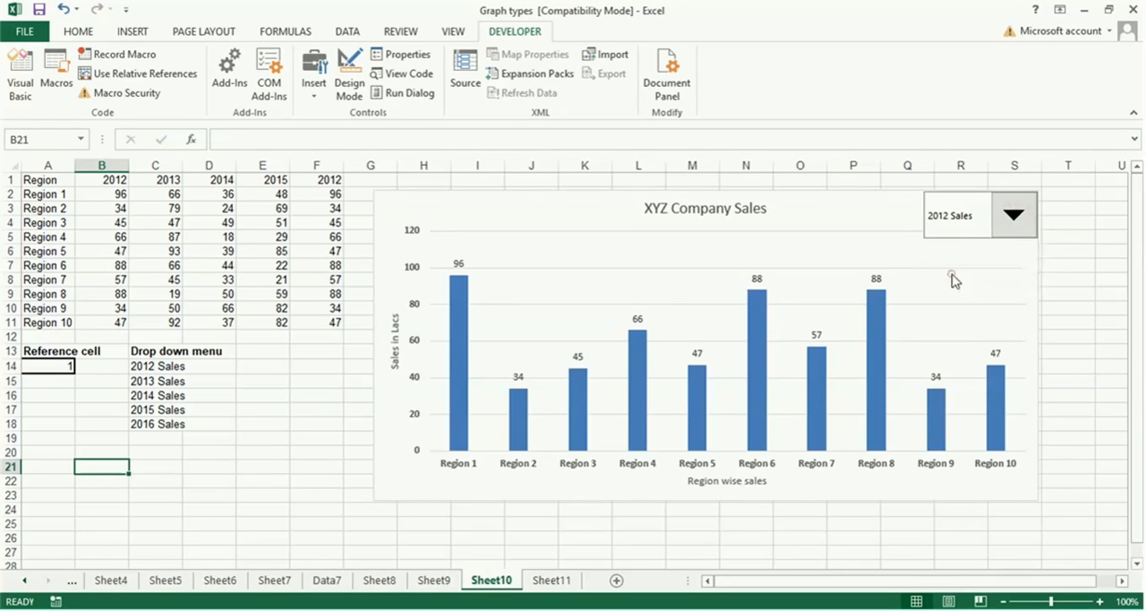
Step: Use the grouped drop-down to switch the chart to 2015 Sales, then 2014 Sales (A14 = 3)
left_click(1013, 215)
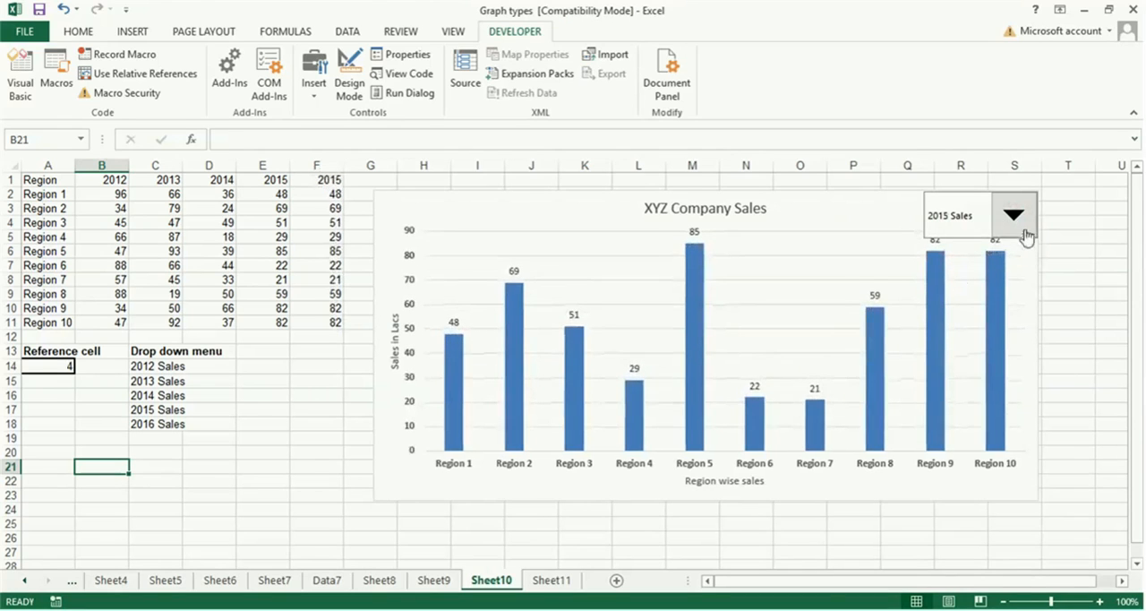
left_click(1013, 215)
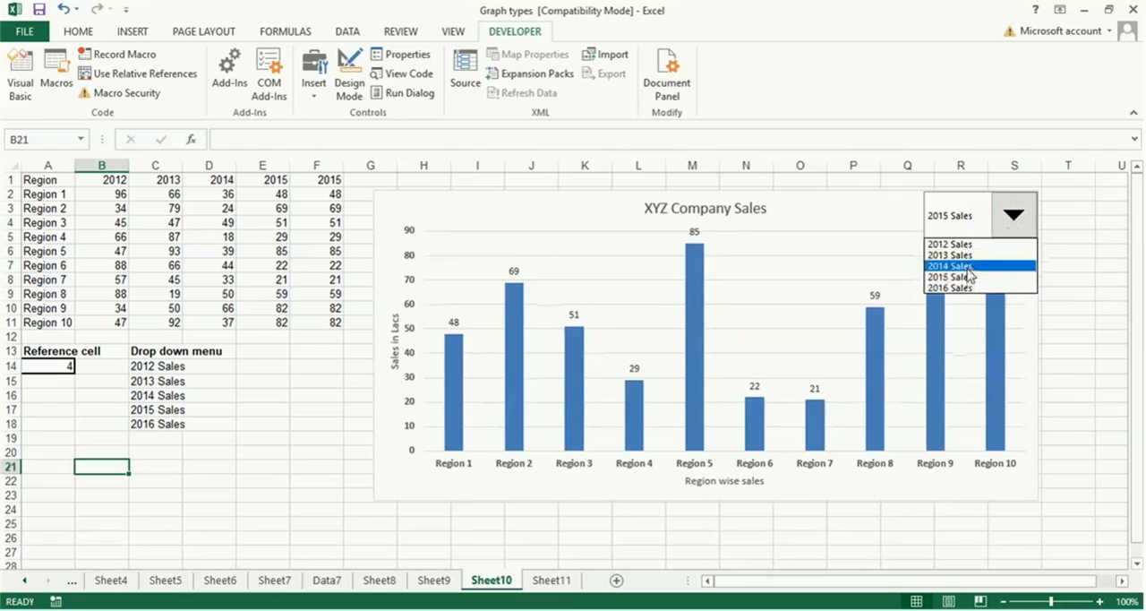
left_click(949, 265)
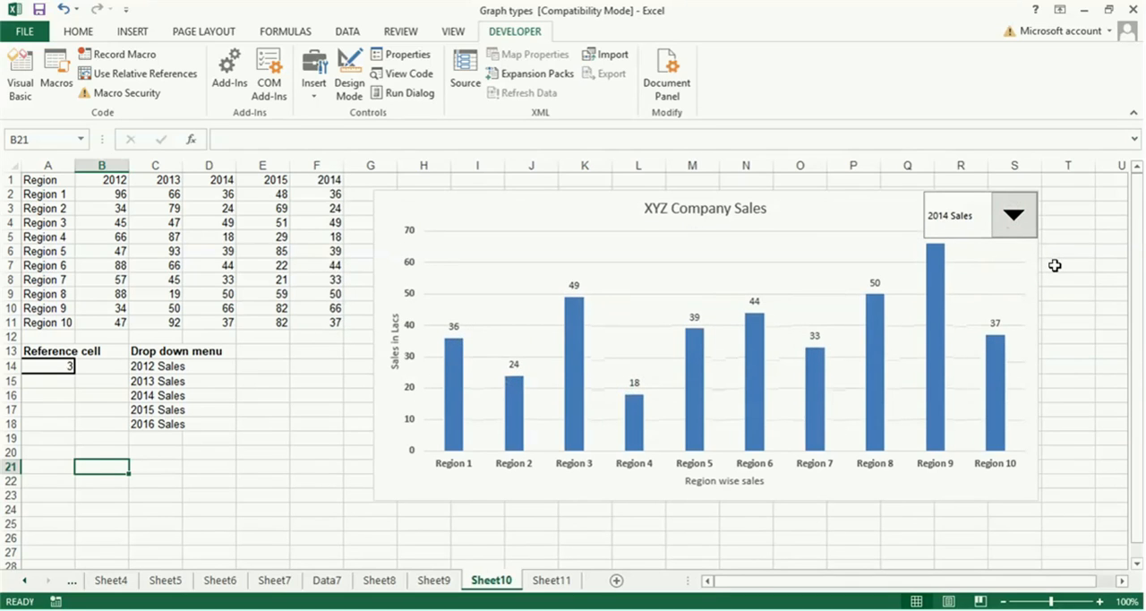
mouse_move(1081, 287)
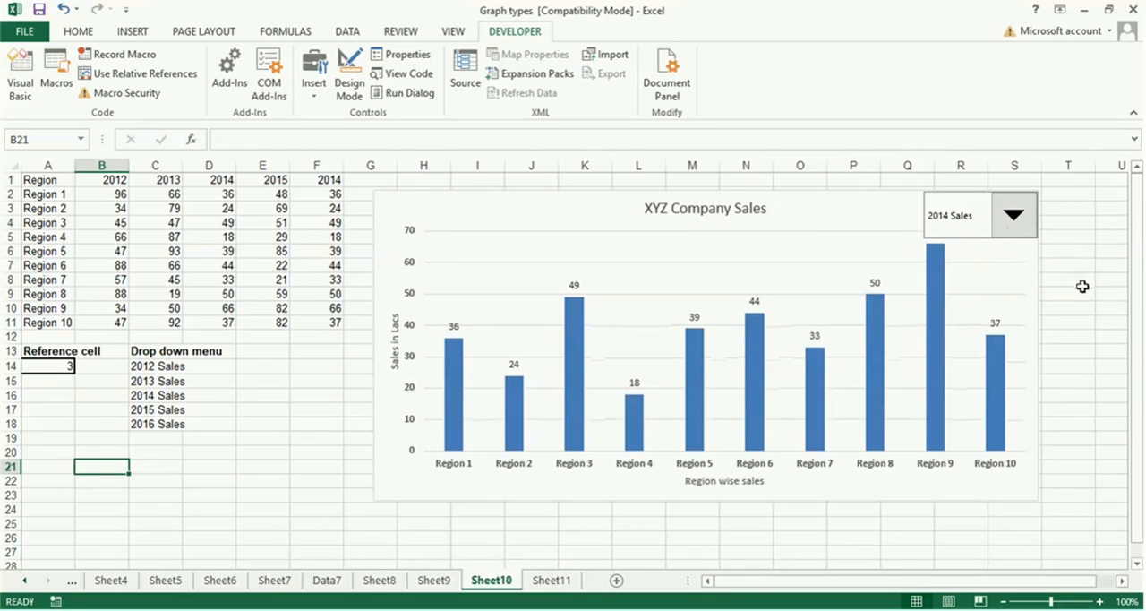